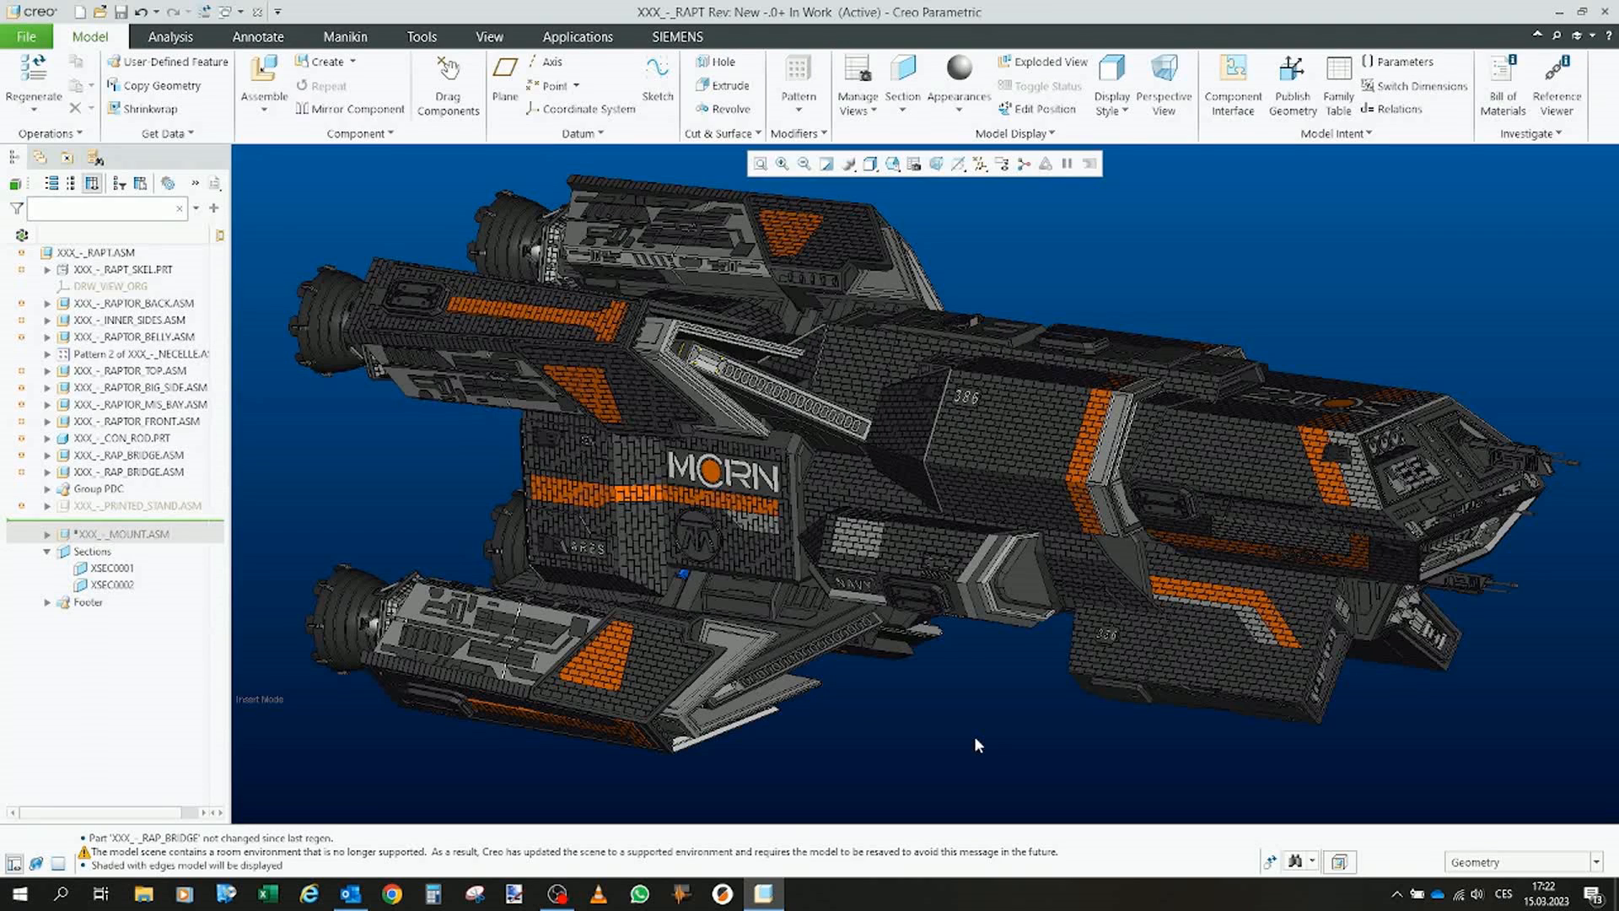
Select INNER_SIDES.ASM and RAPTOR_BELLY.ASM in the model tree and open INNER_SIDES.ASM on its own.
drag(979, 744, 982, 706)
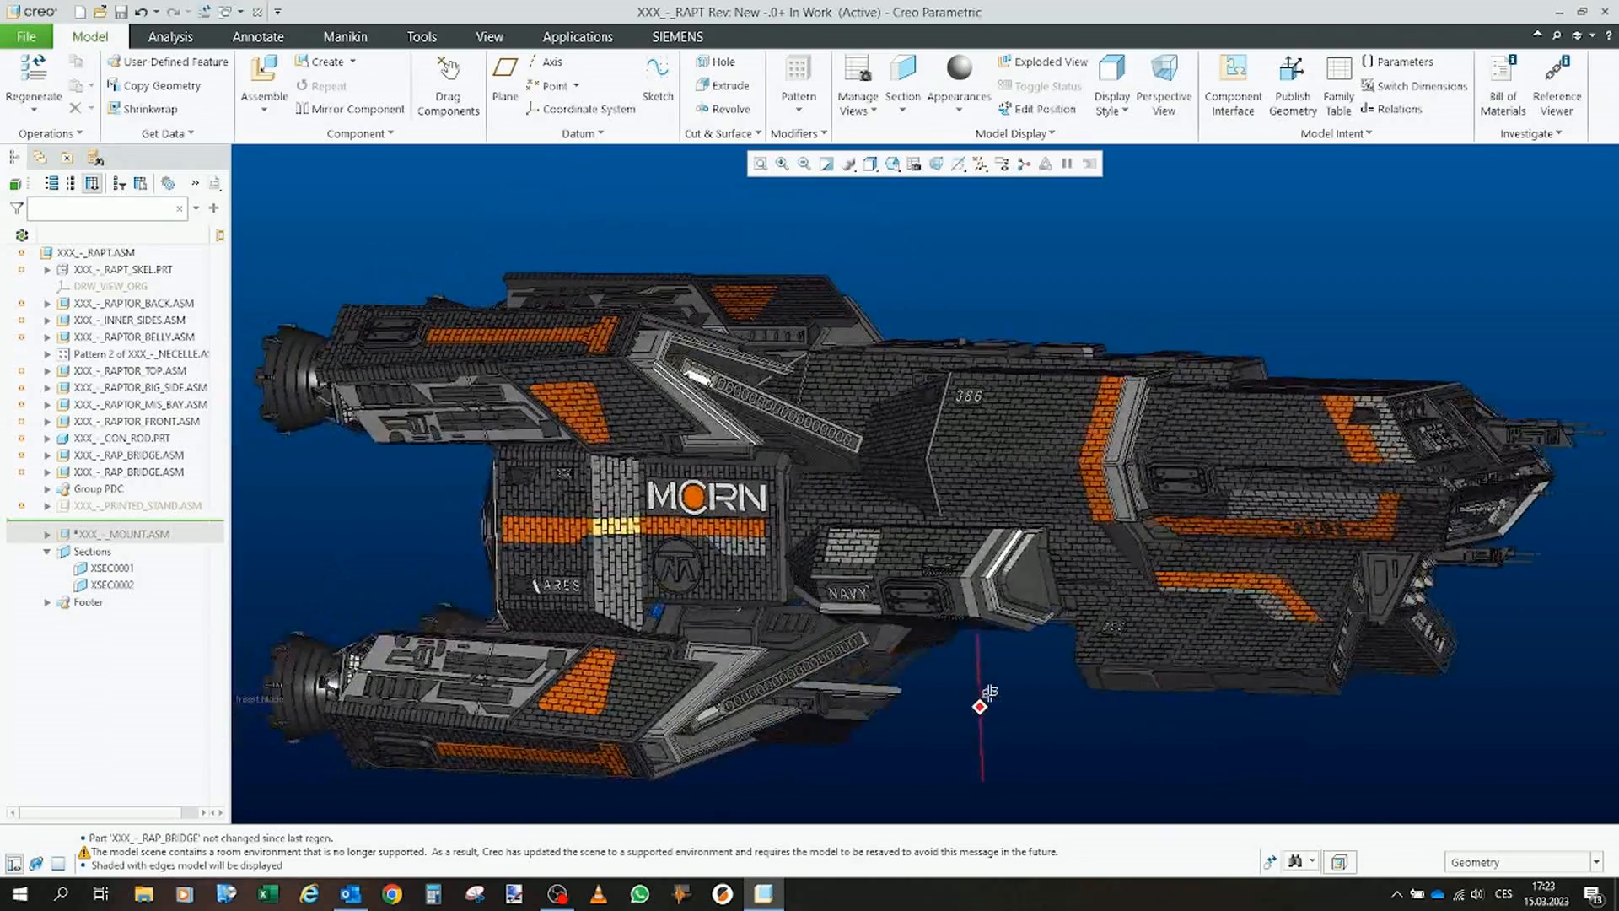
drag(981, 705, 958, 648)
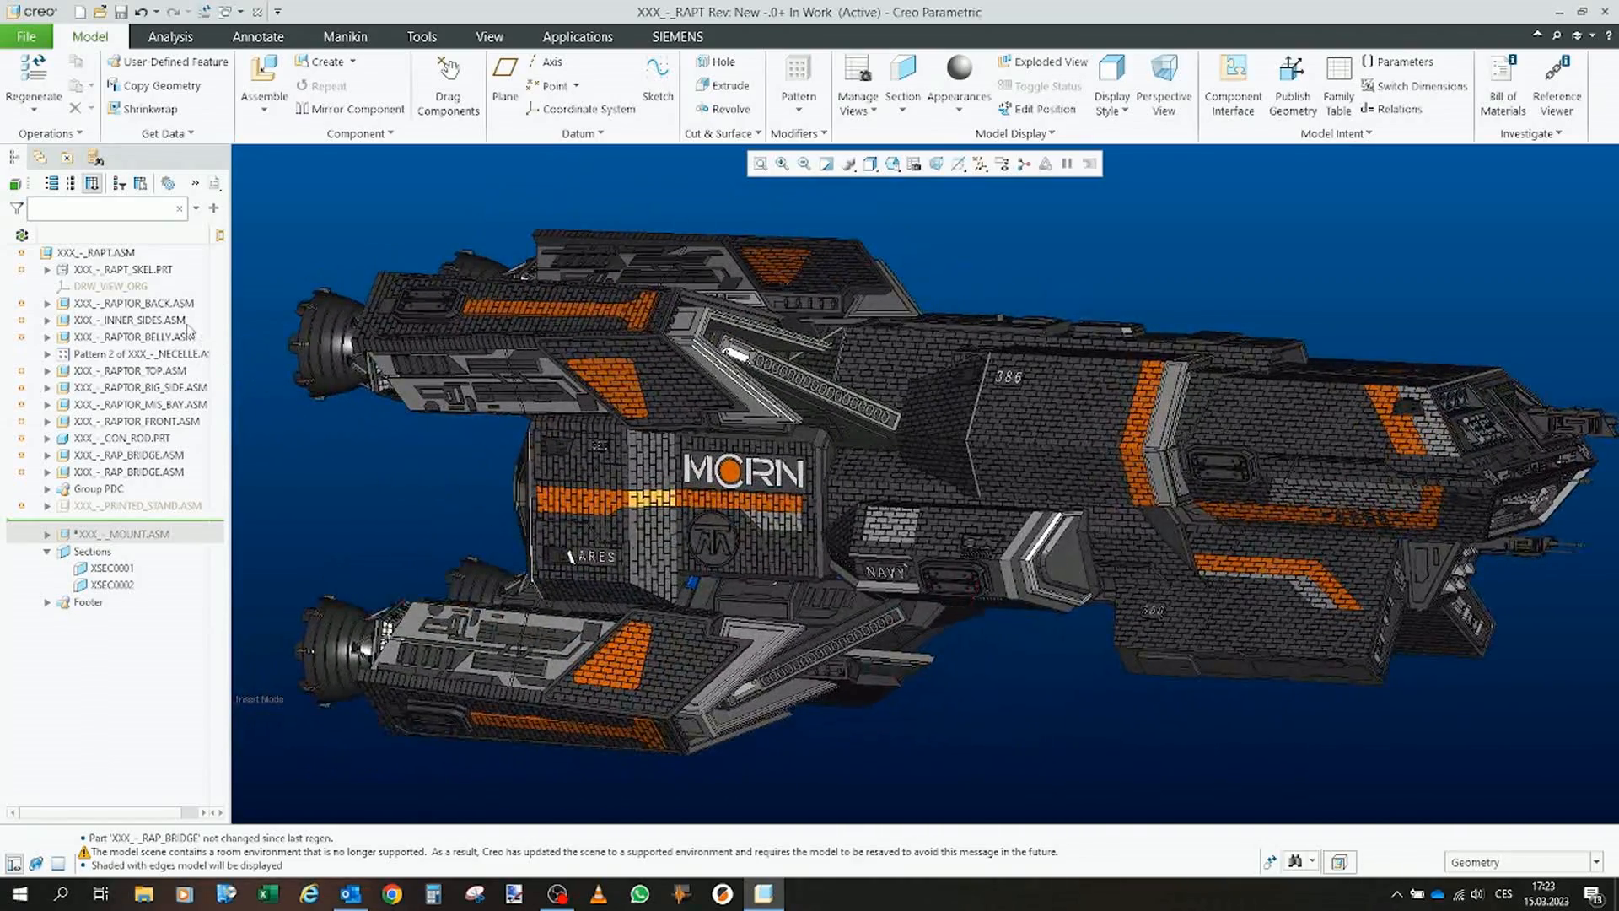
click(127, 321)
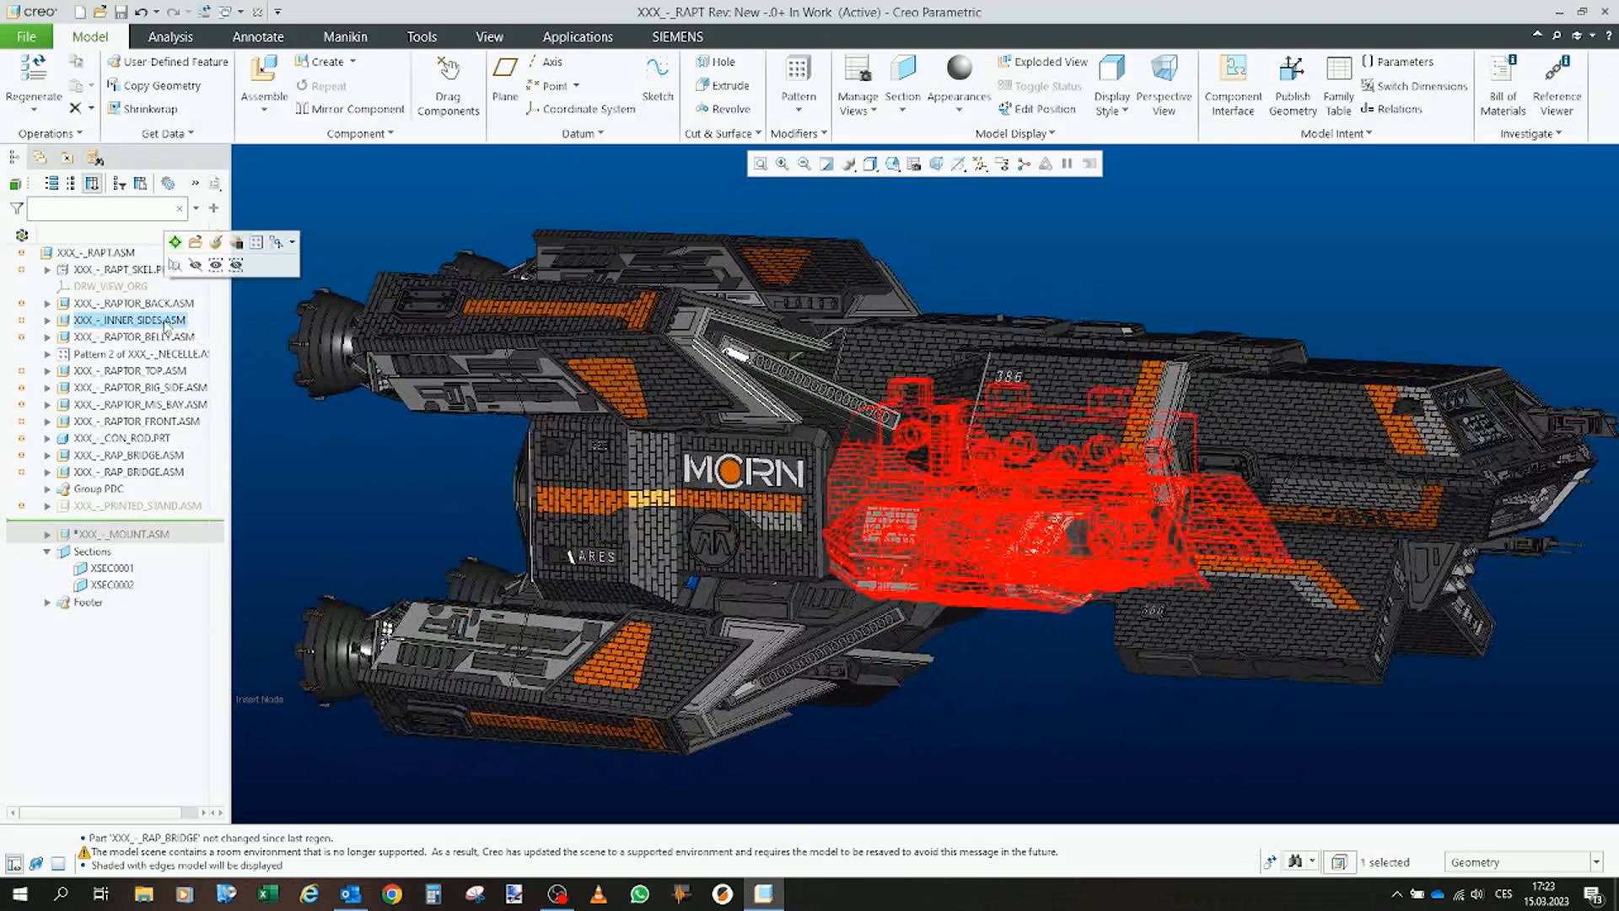
click(130, 335)
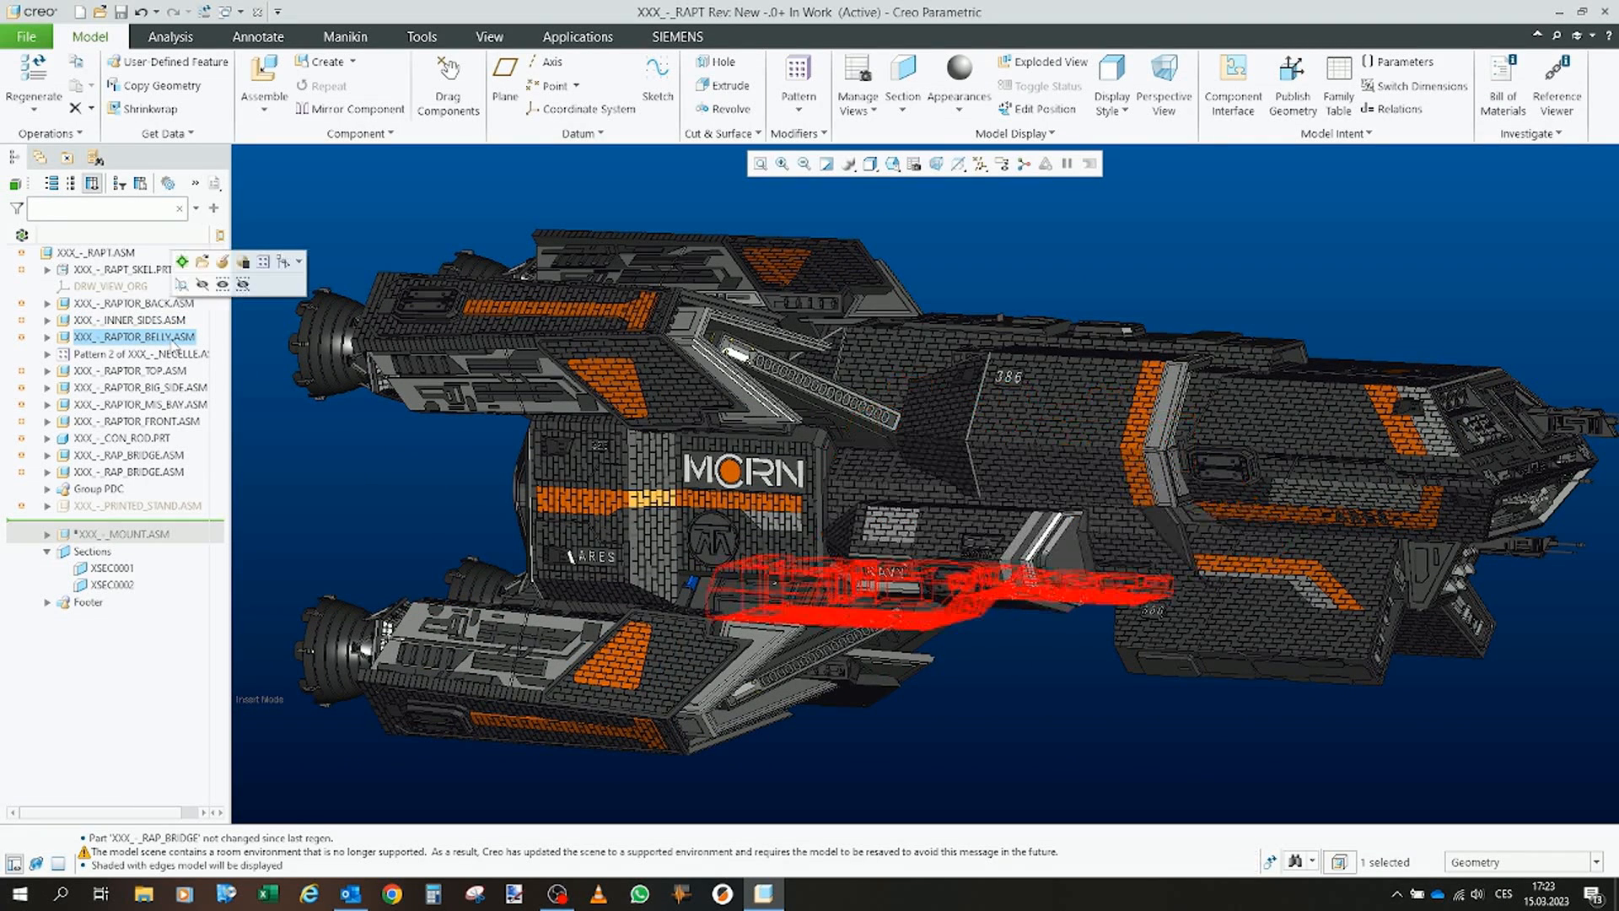
click(126, 320)
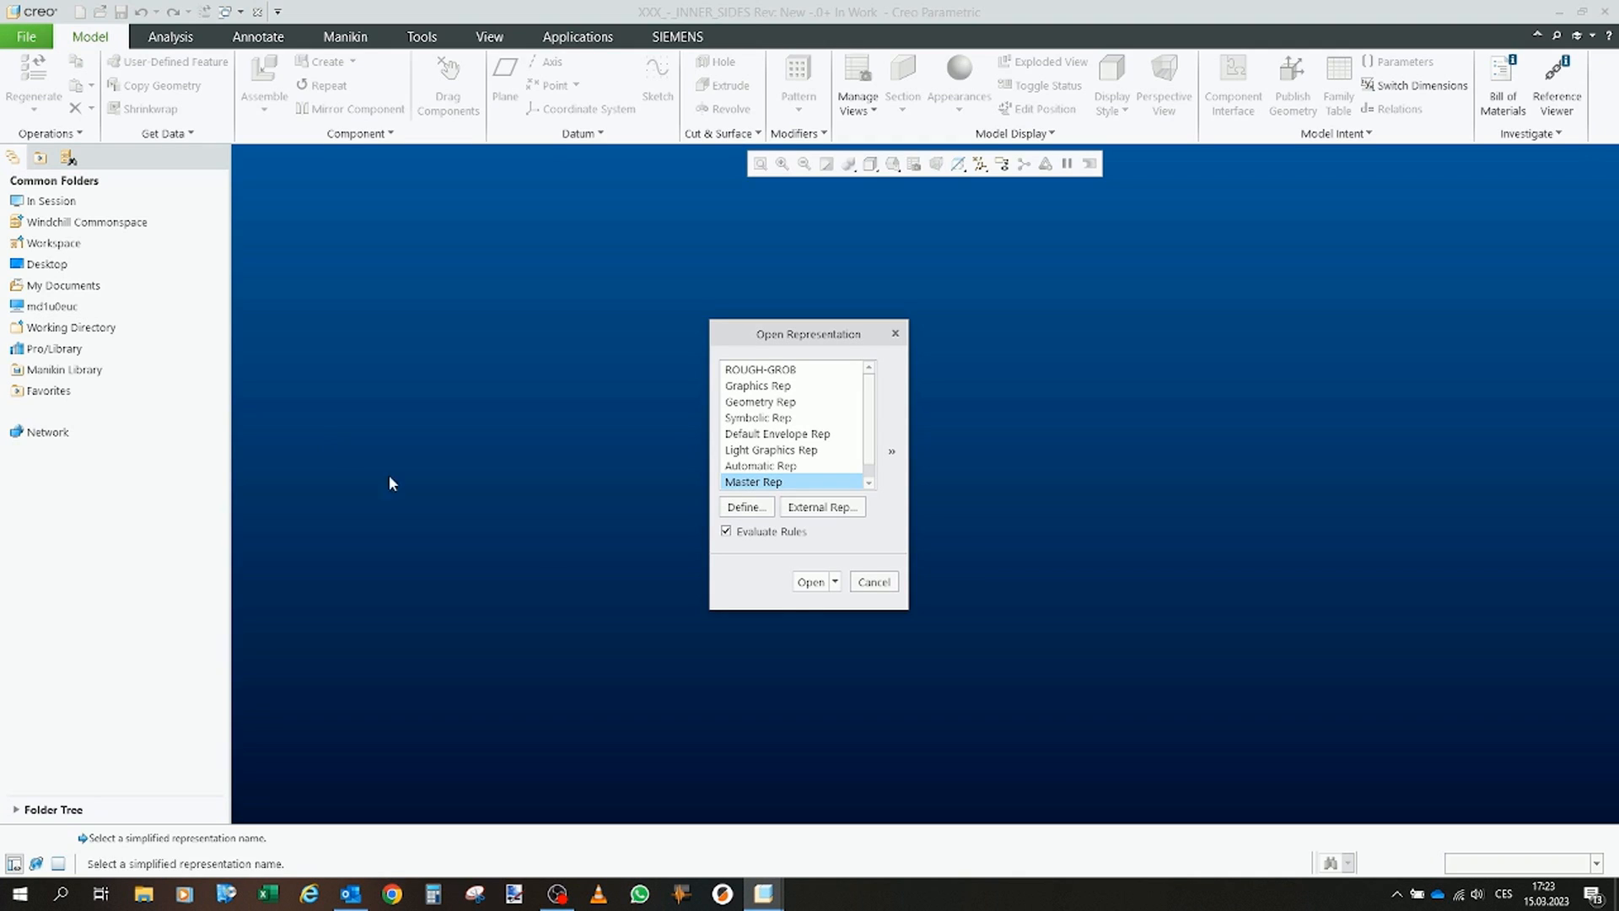
Open INNER_SIDES as Master Rep, showing the dark base block with blue pins in Insert Mode.
click(810, 580)
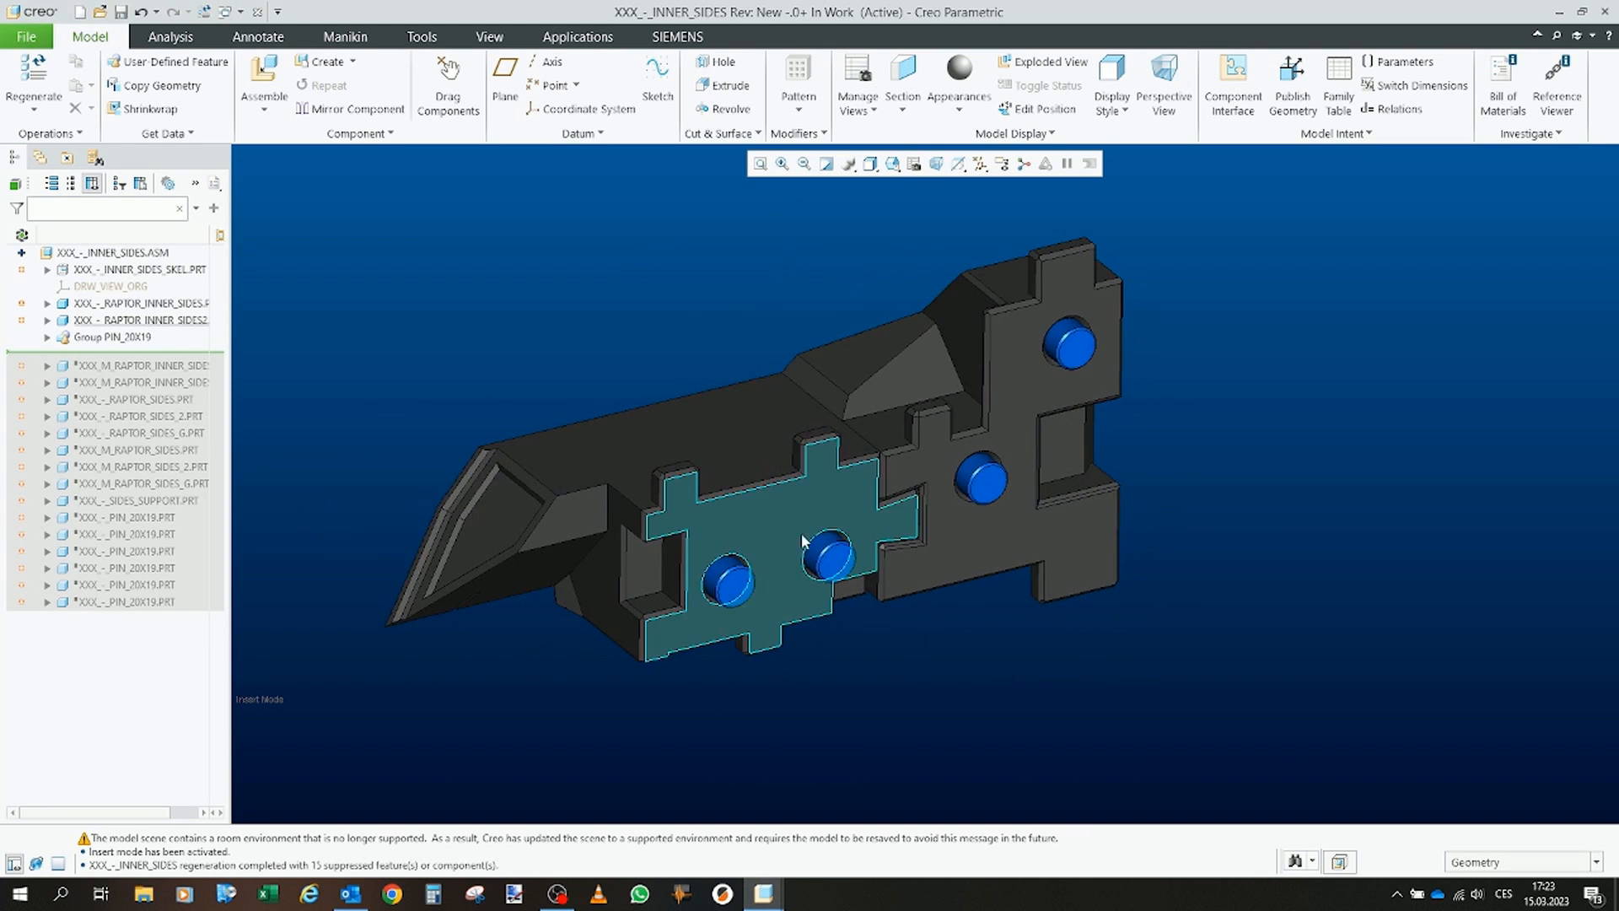
drag(806, 537, 896, 521)
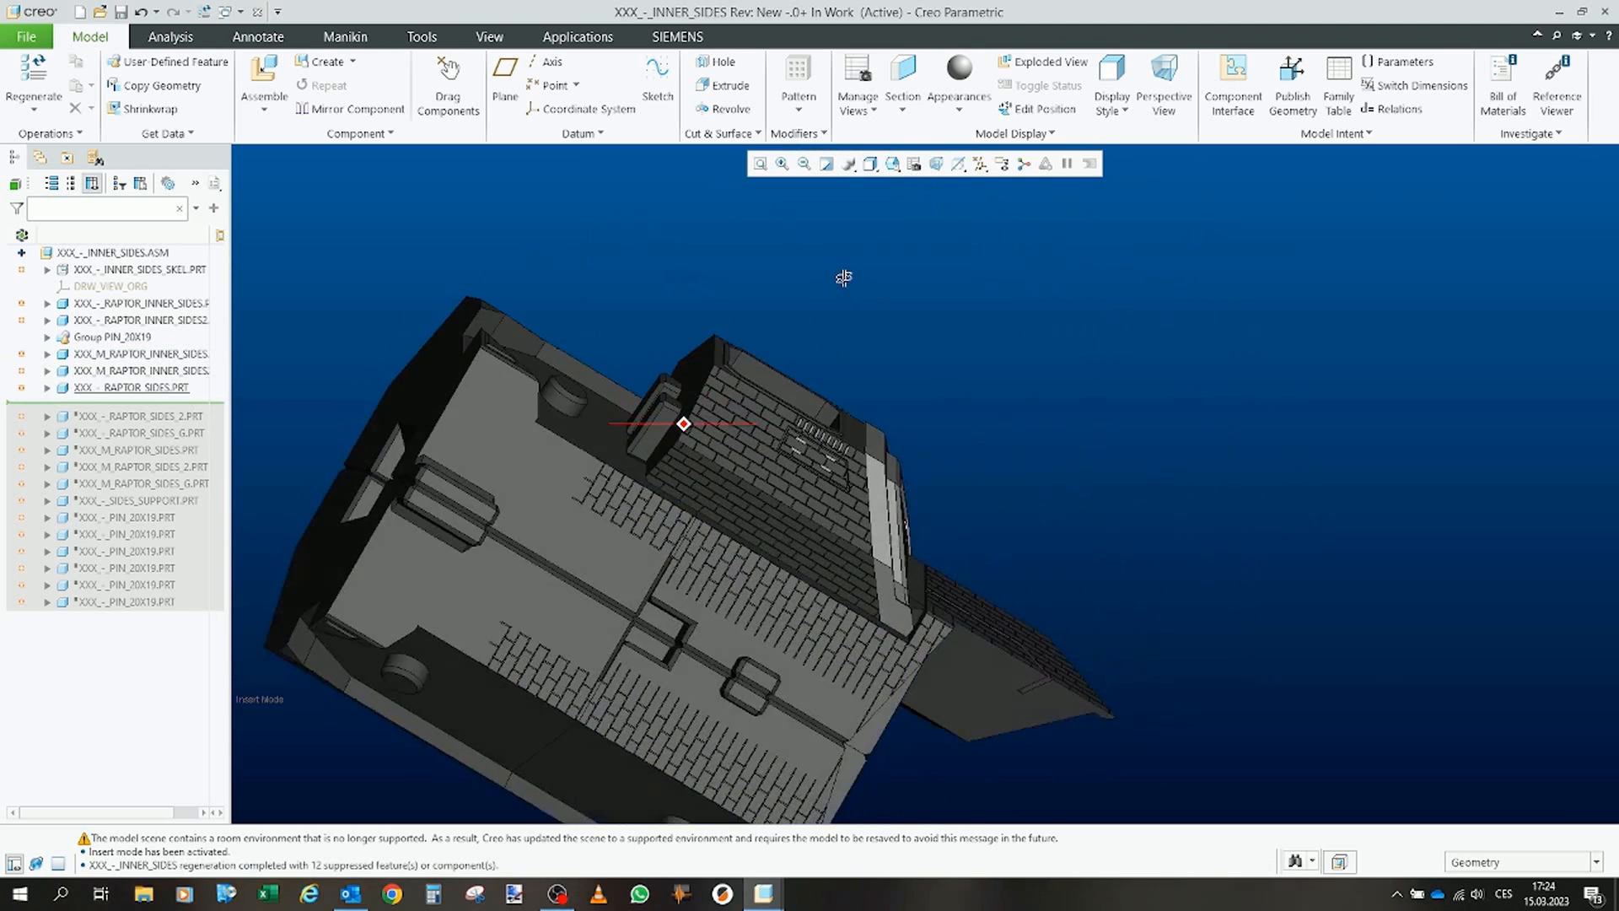
Move the Insert Here marker past RAPTOR_SIDES, RAPTOR_SIDES_2, M_RAPTOR_SIDES and the NAVY-lettered side panels.
scroll(down, 3)
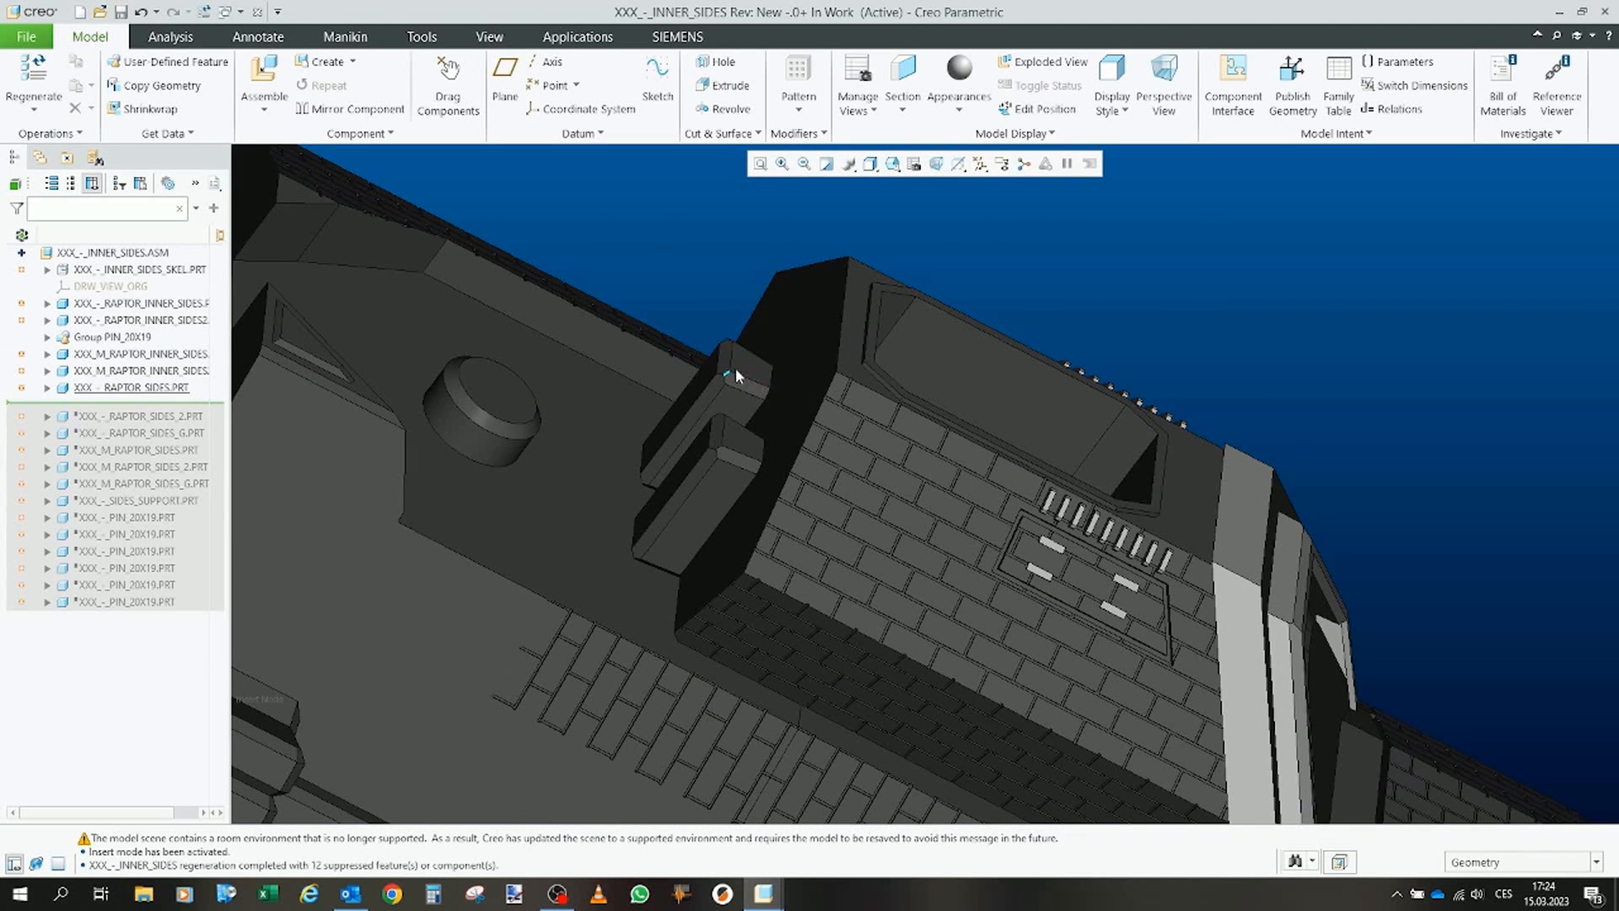
click(698, 496)
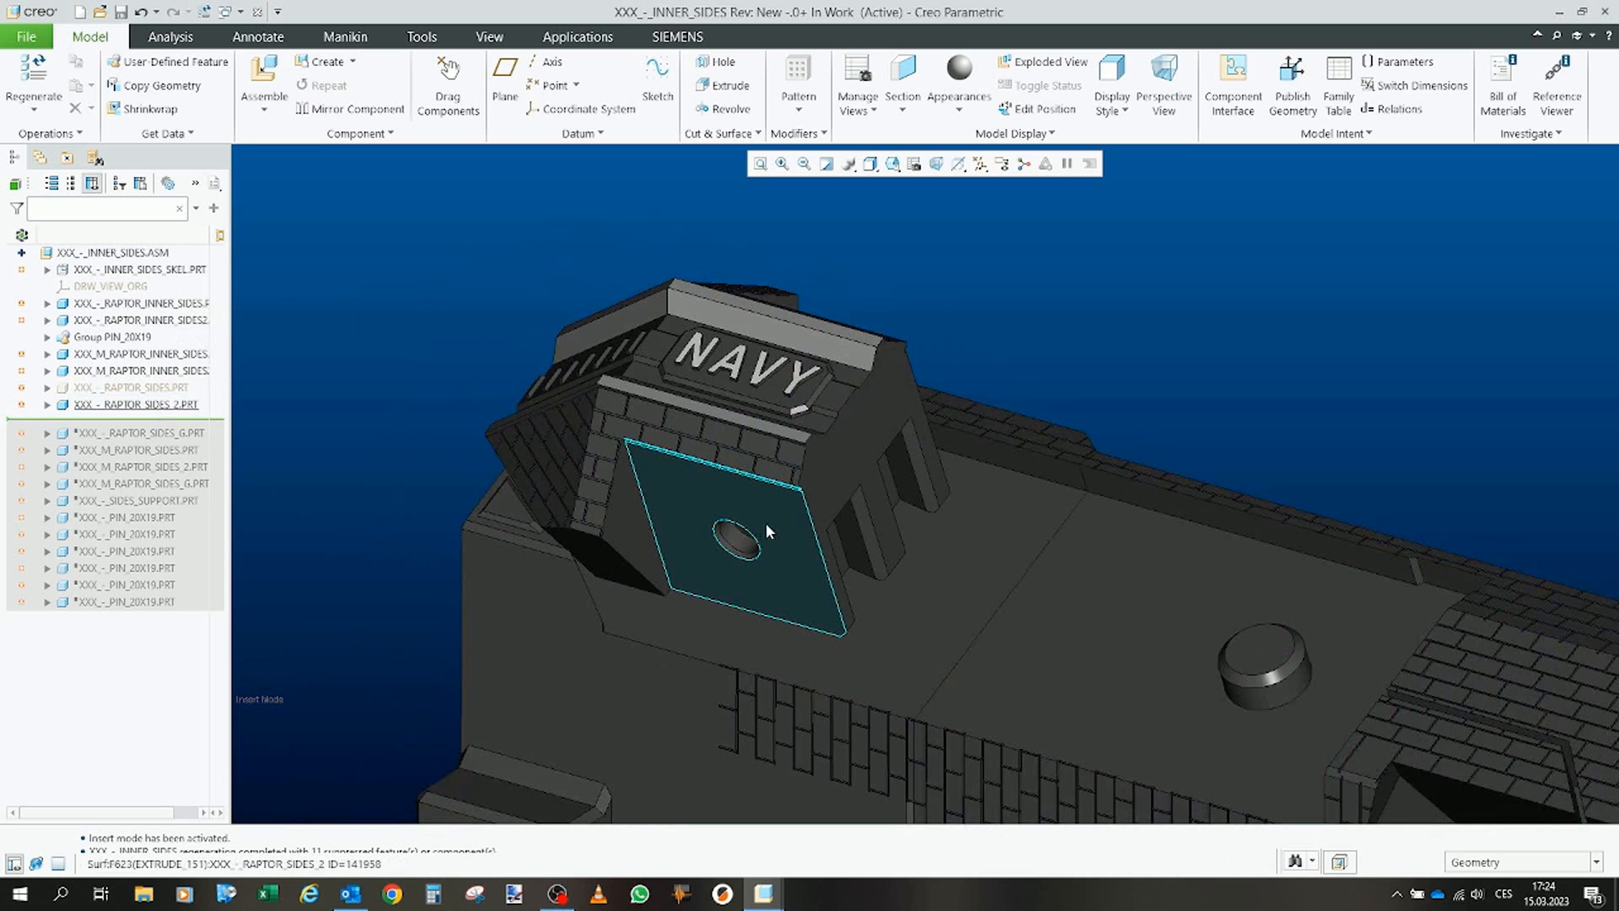
click(122, 388)
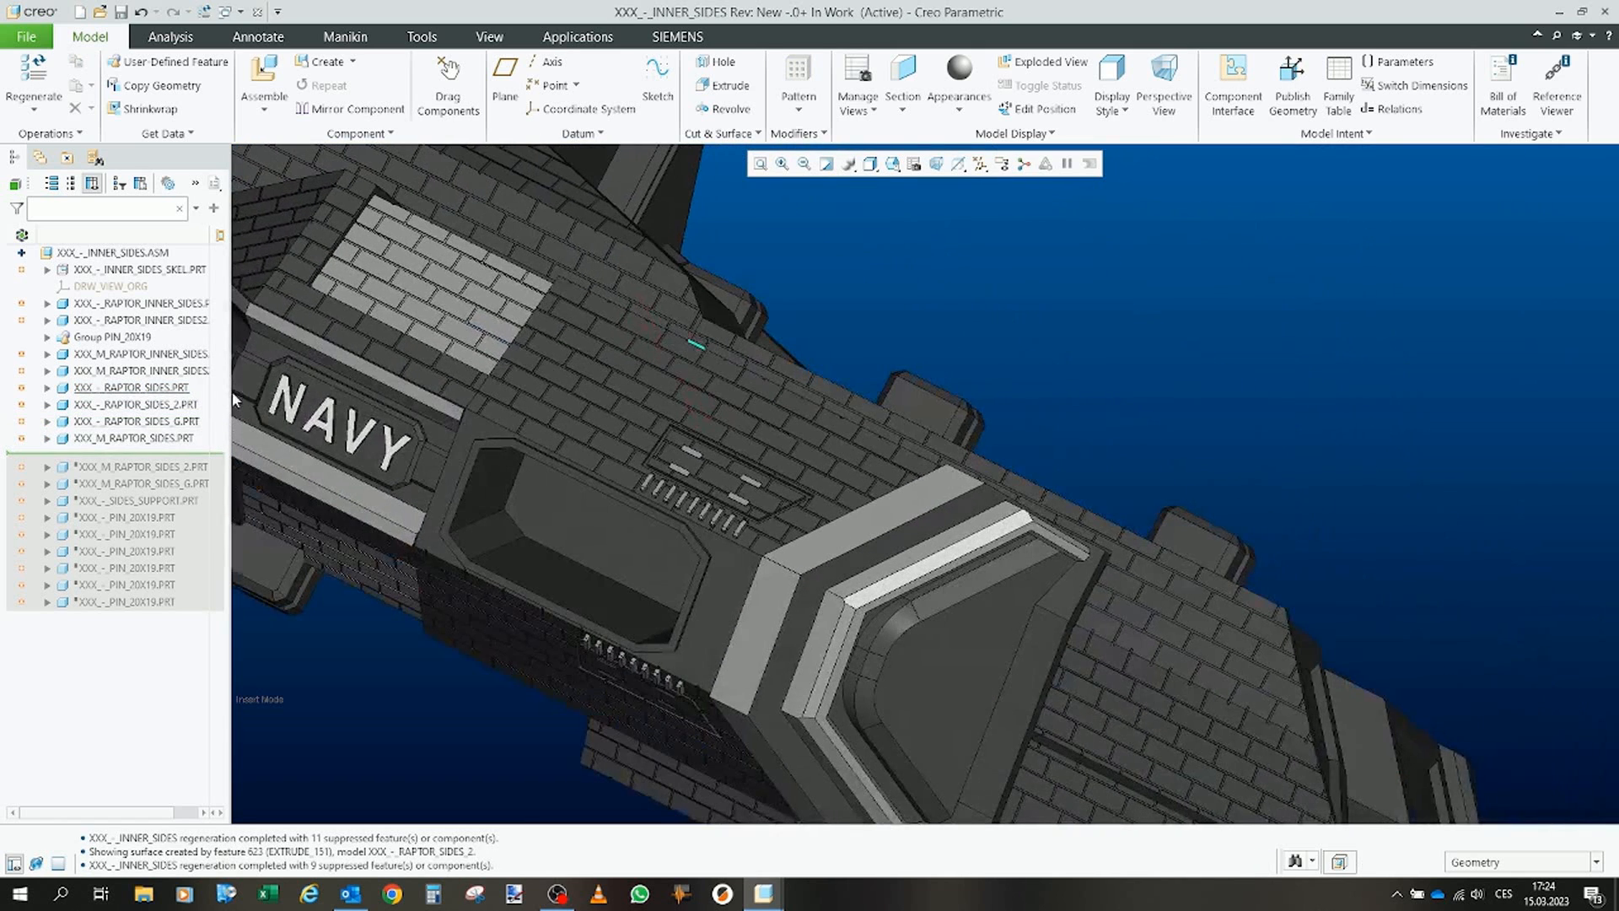
click(127, 421)
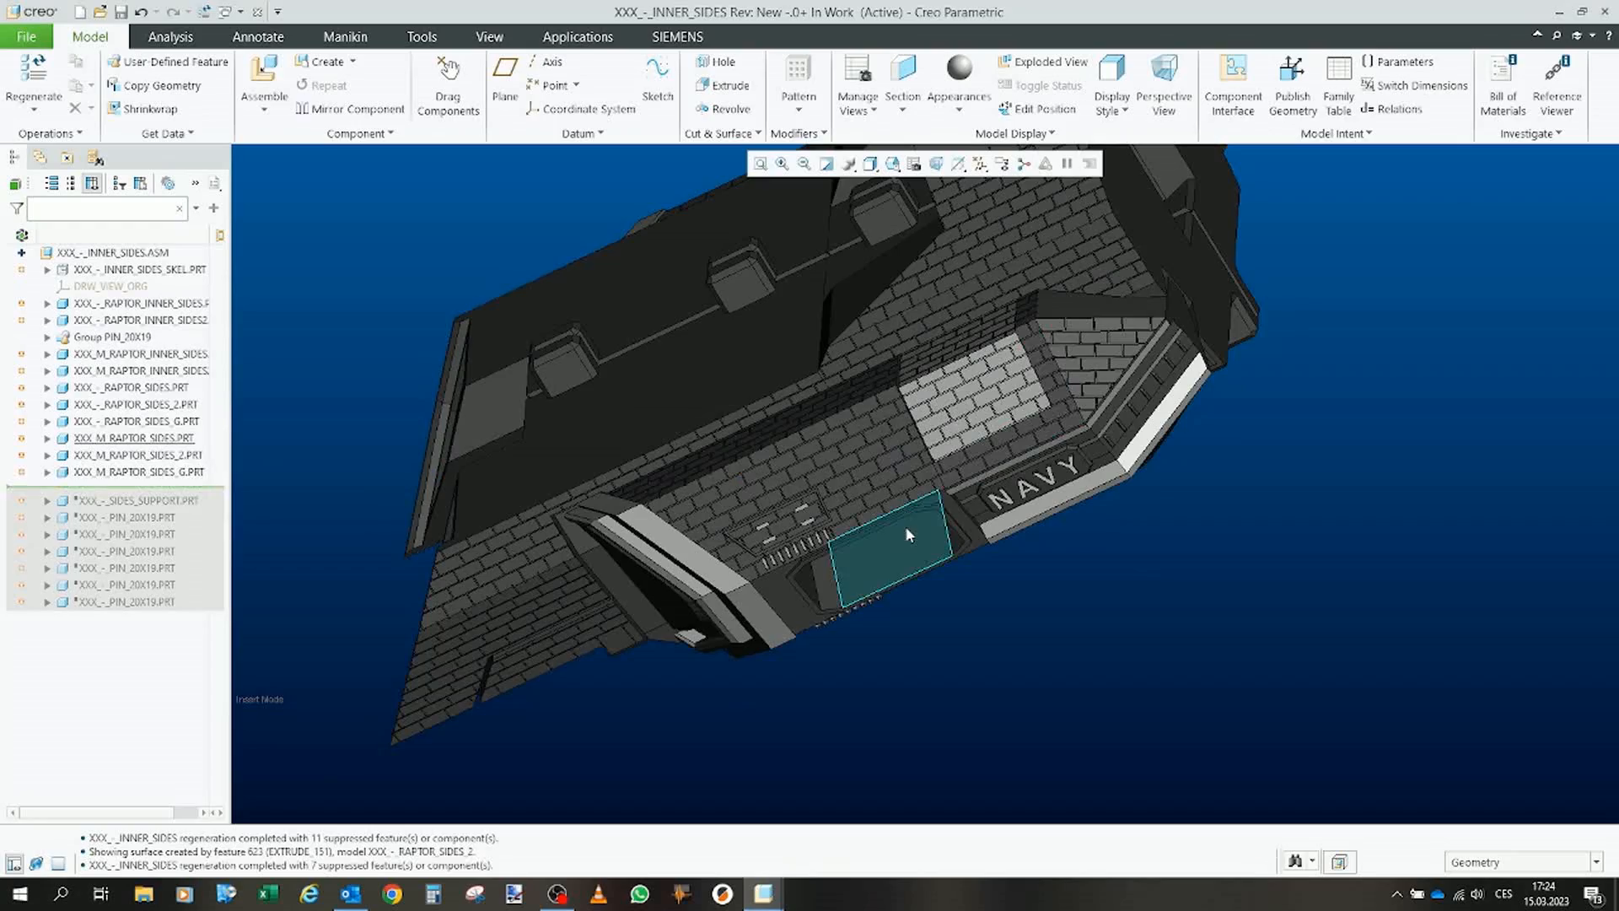
Restore SIDES_SUPPORT.PRT in the inner sides, then return to the RAPT.ASM window.
drag(909, 535, 1032, 424)
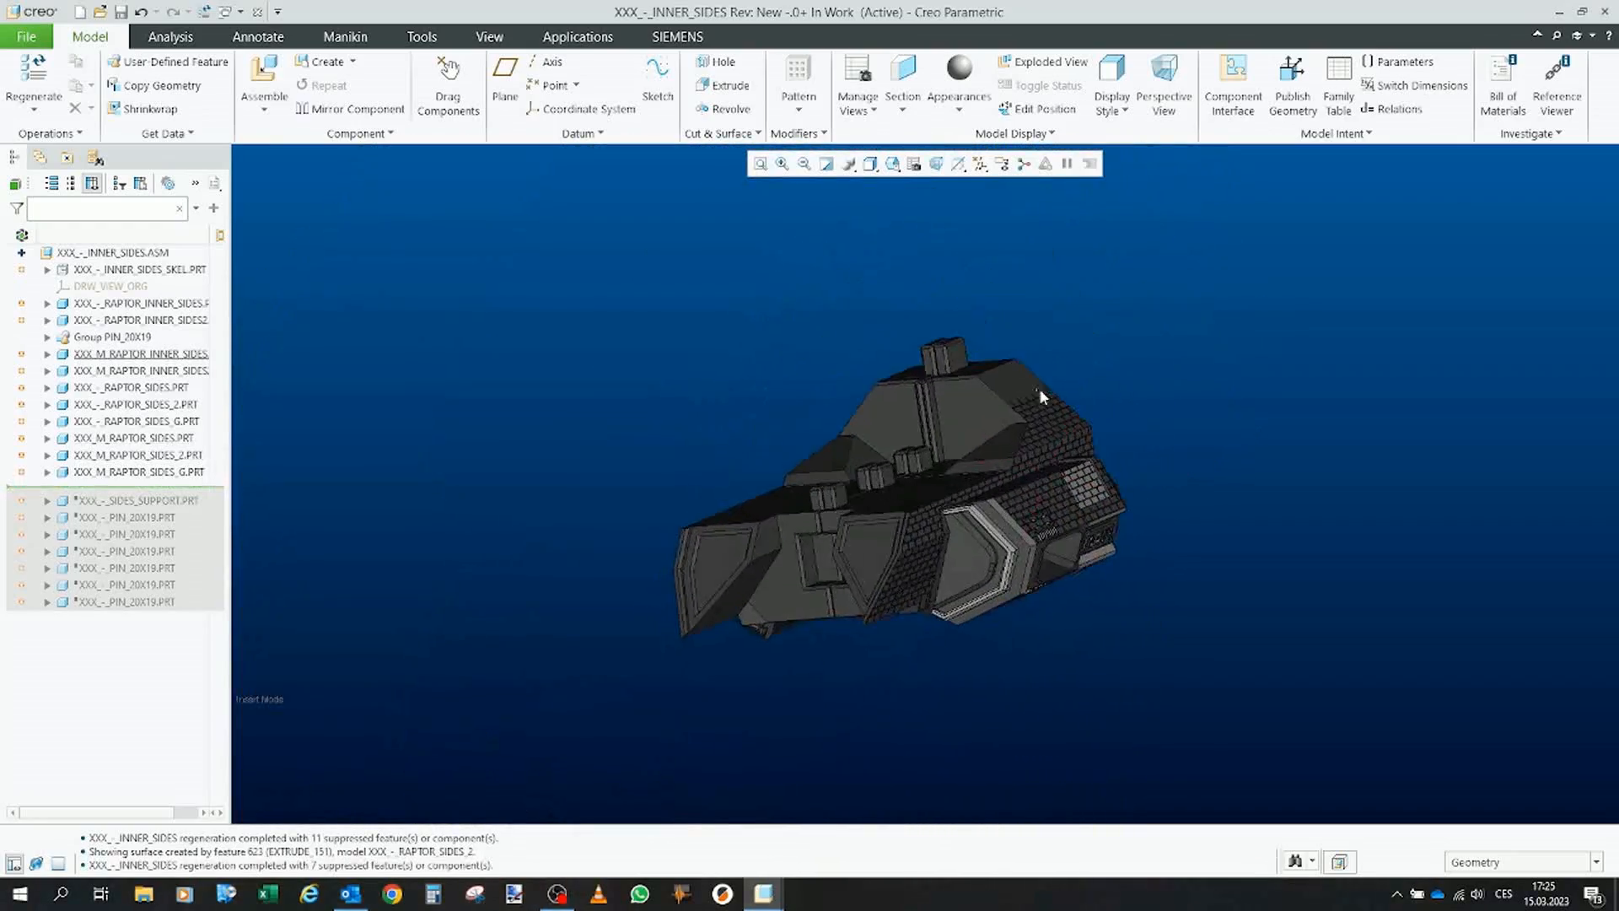
drag(1040, 394, 895, 264)
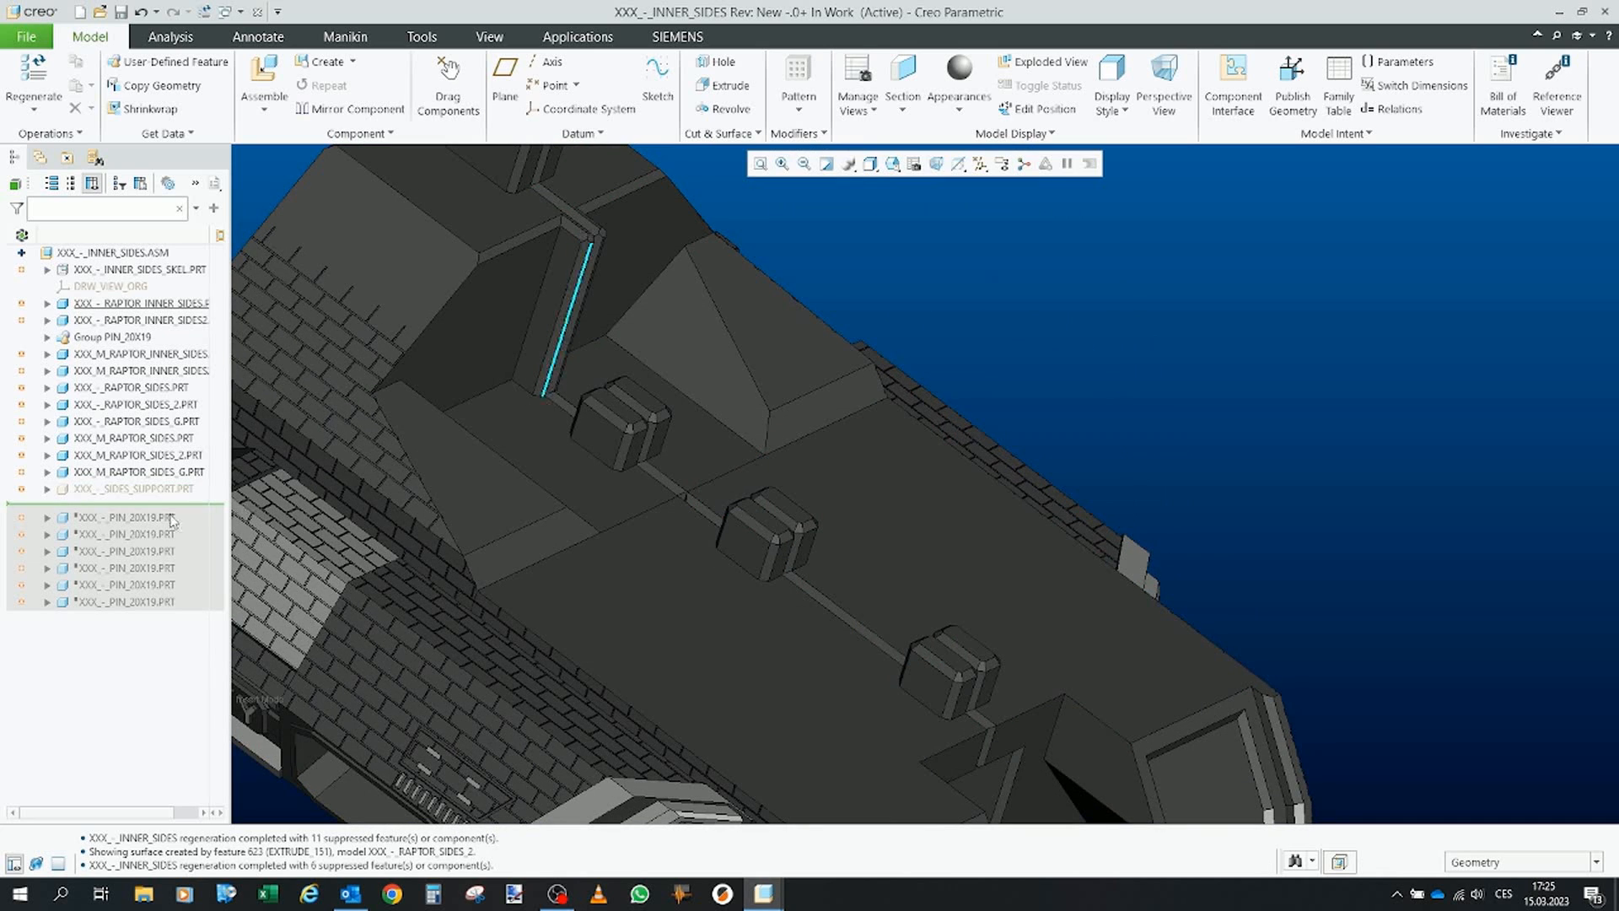
click(138, 489)
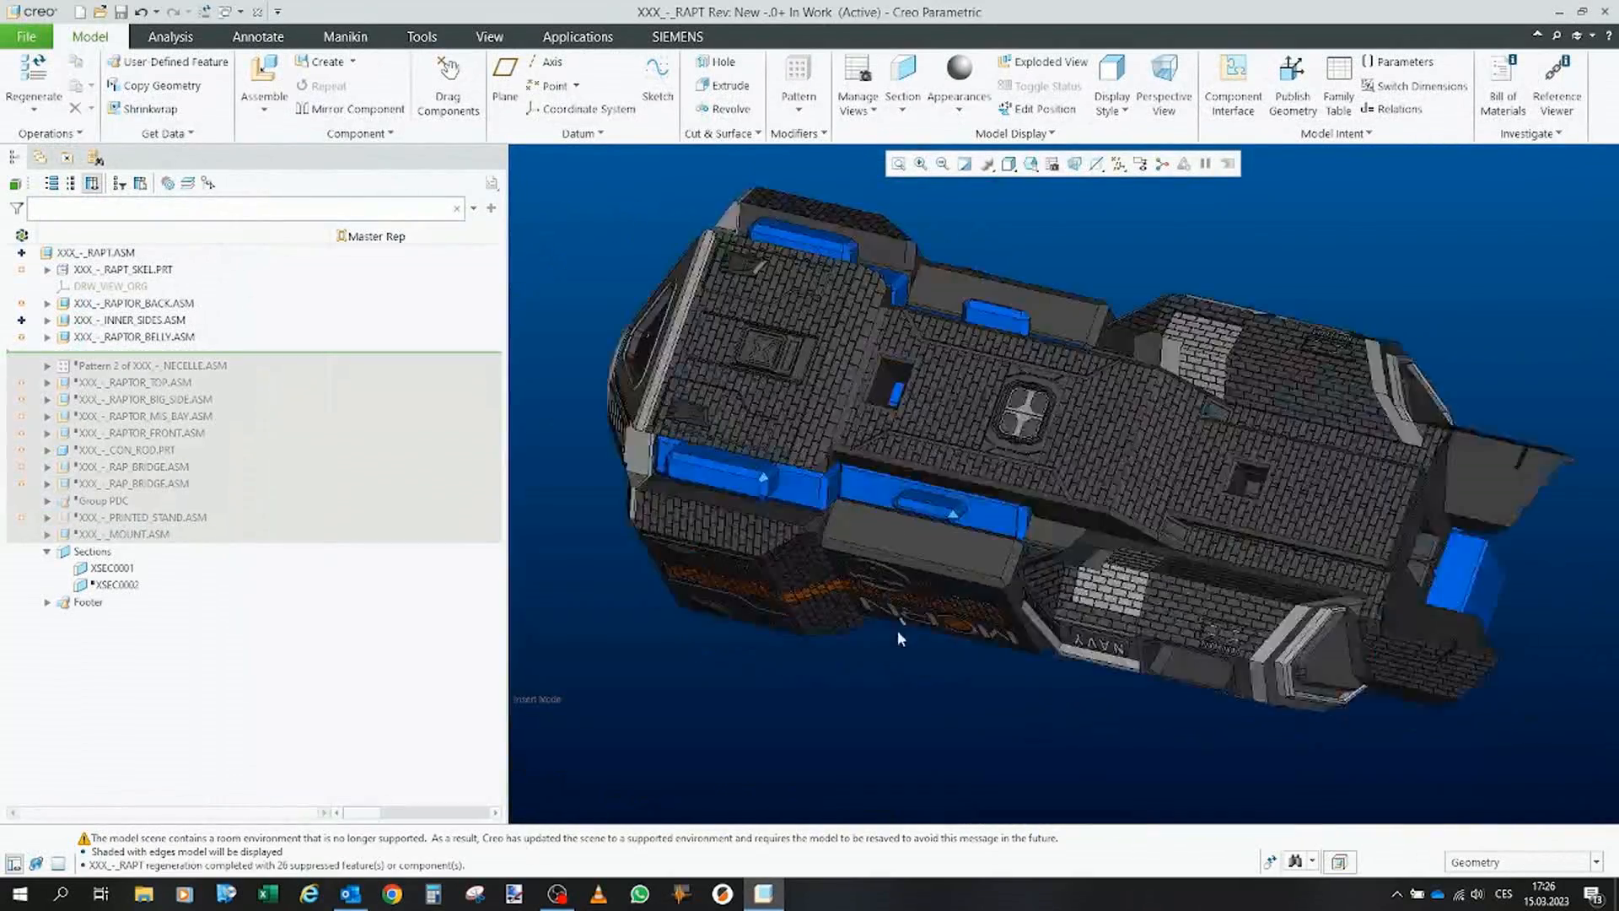
Suppress and restore RAPTOR_BELLY.ASM, then roll RAPT.ASM back above INNER_SIDES.ASM leaving only the back section.
click(132, 337)
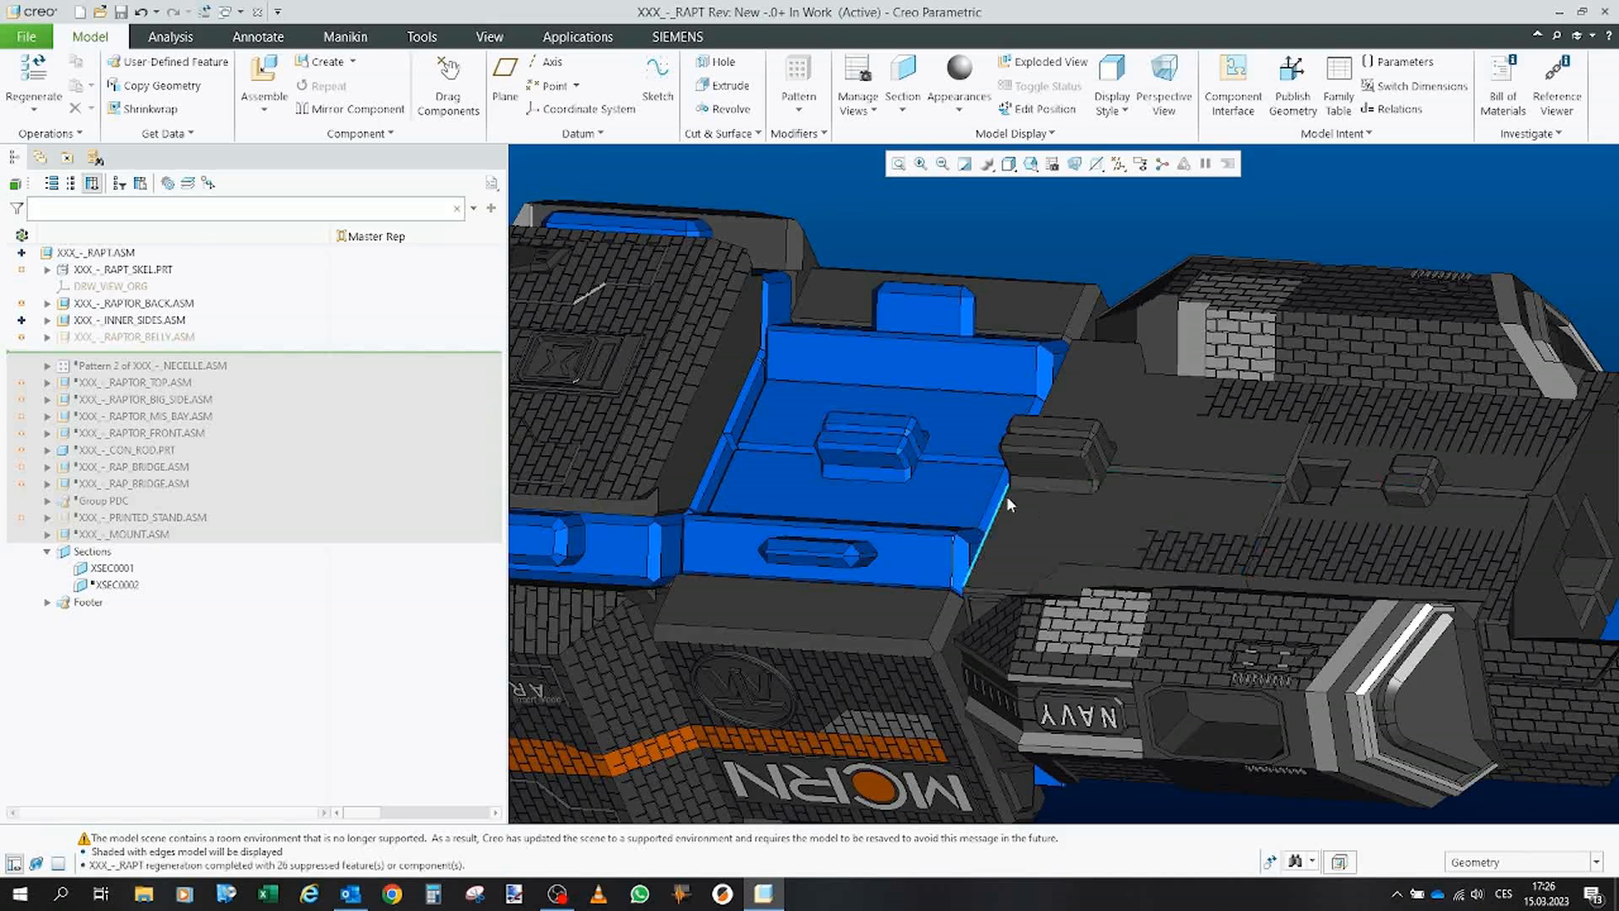
click(137, 338)
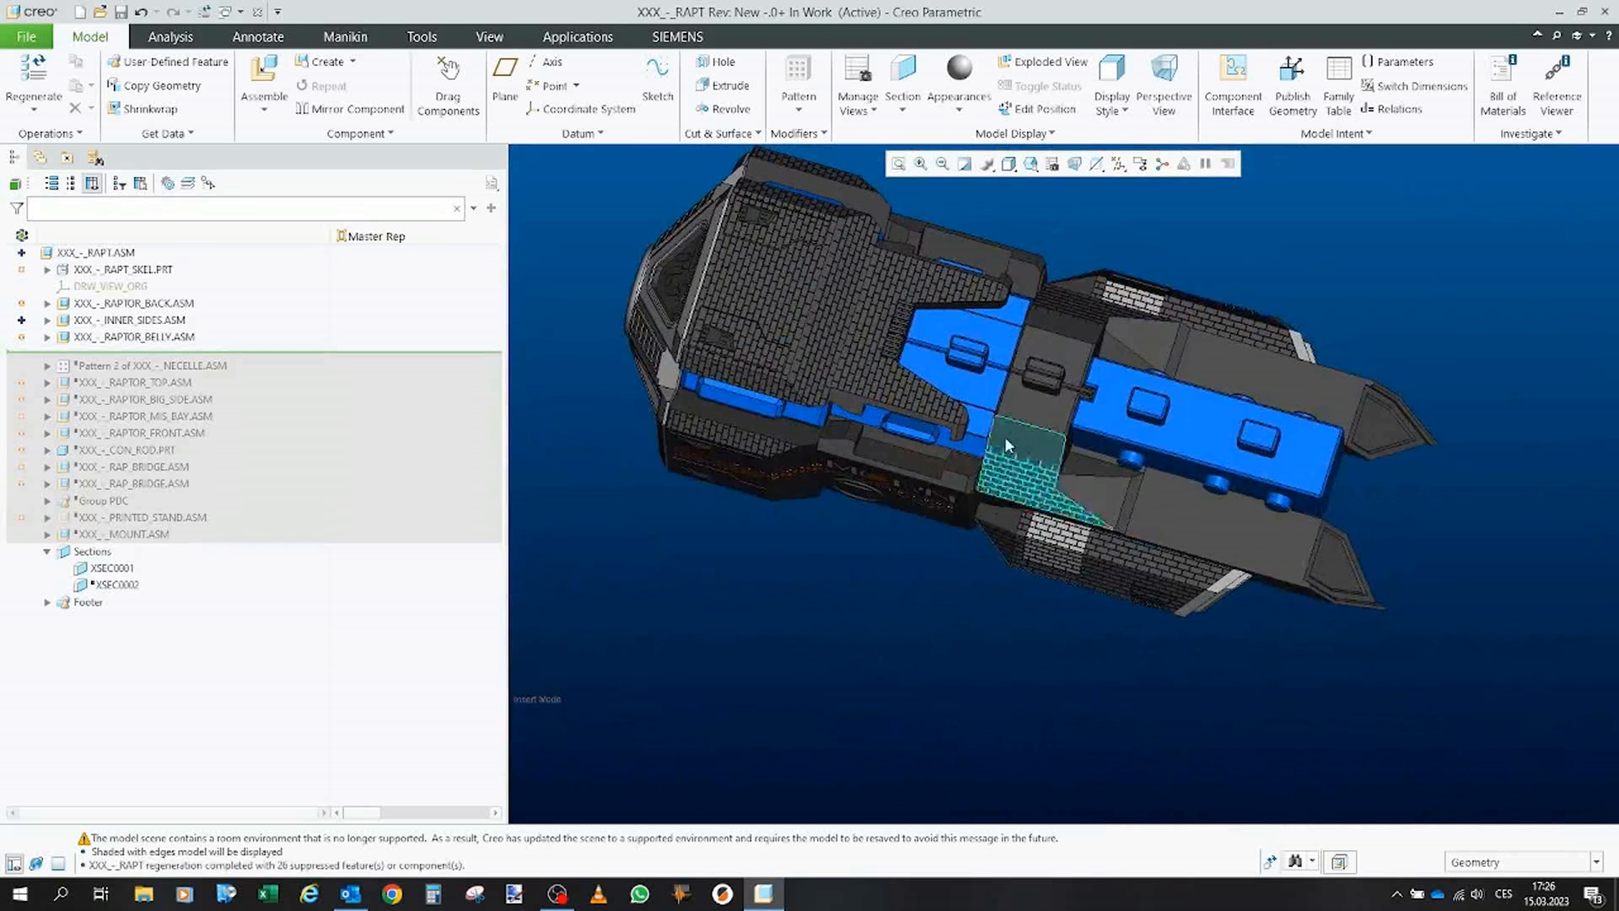
click(110, 335)
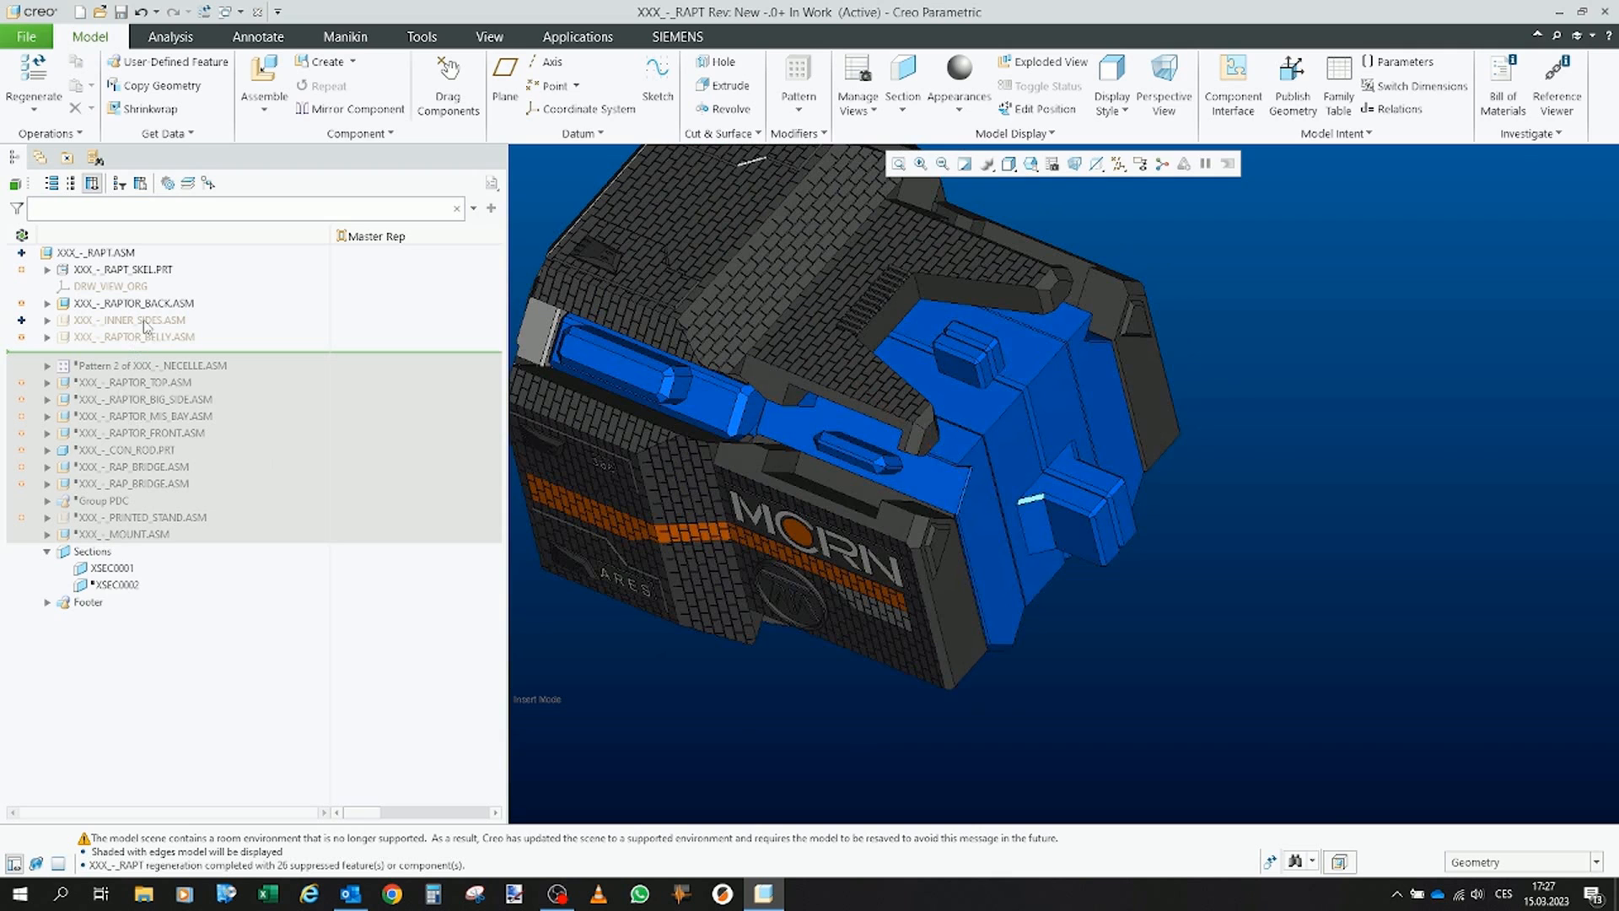
Move the marker below INNER_SIDES.ASM and then RAPTOR_BELLY.ASM so the ship shows back, inner sides and belly.
click(118, 320)
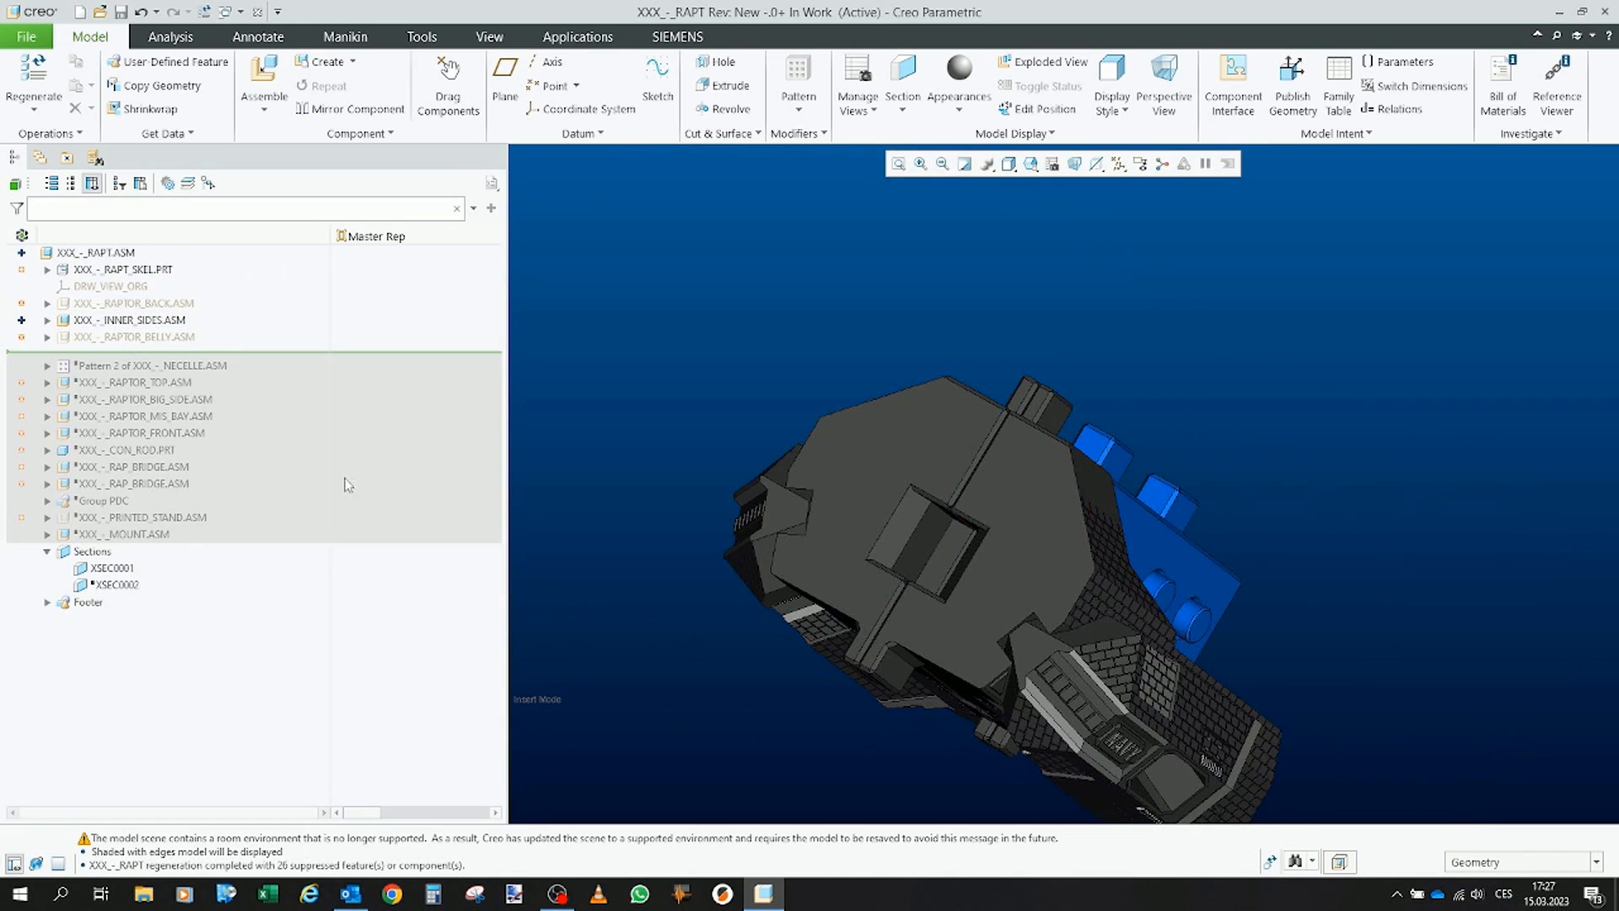
click(130, 304)
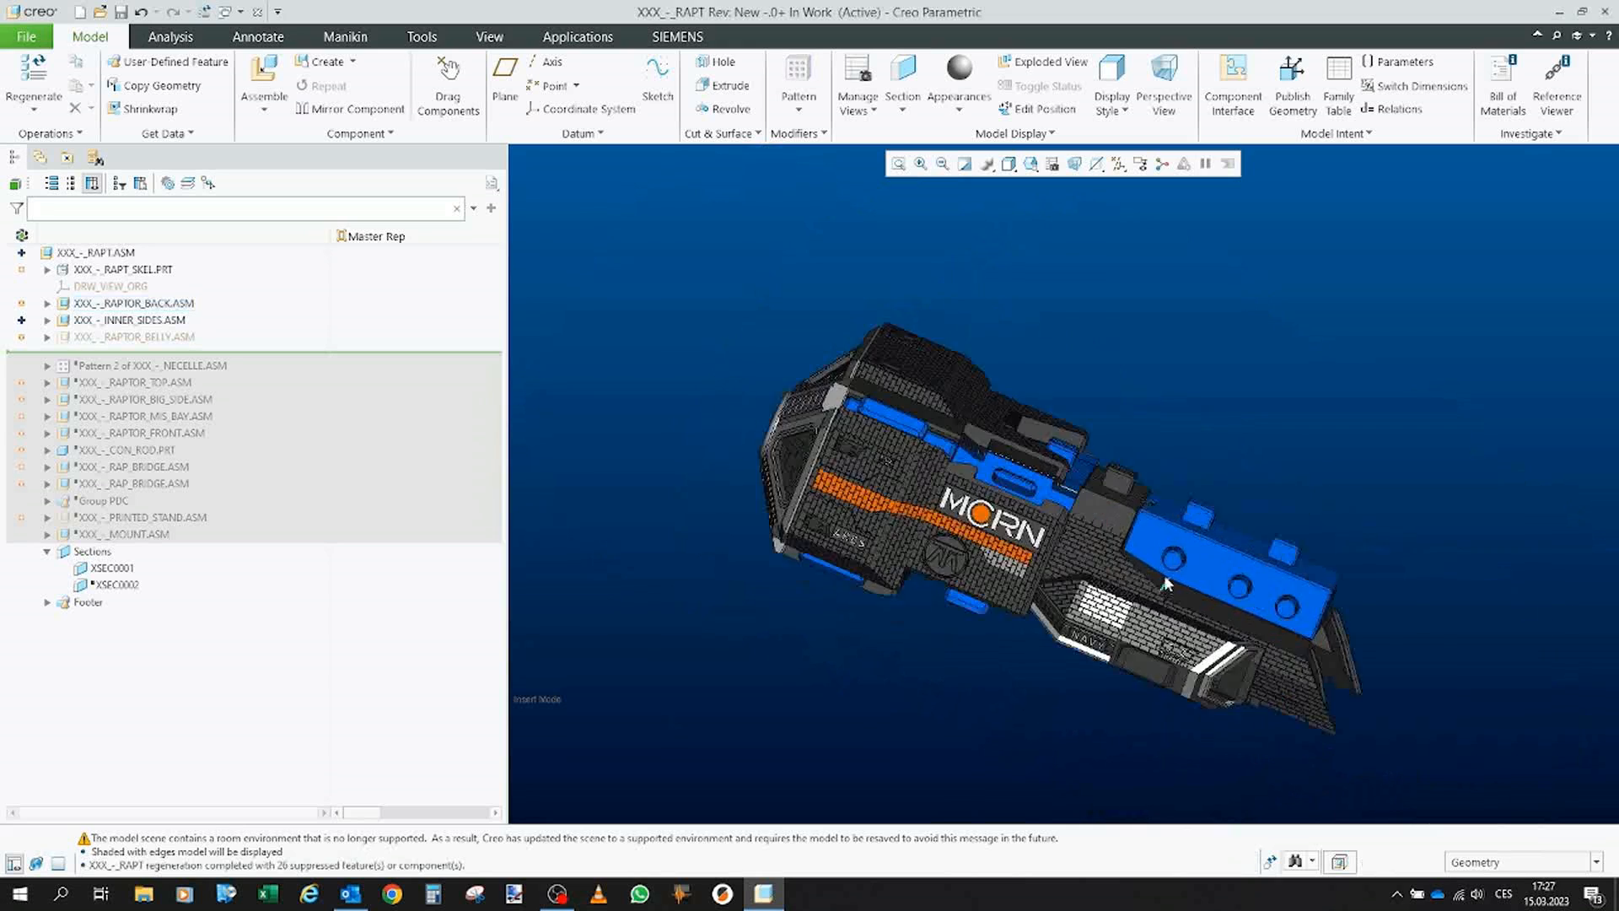
drag(1167, 584, 1040, 452)
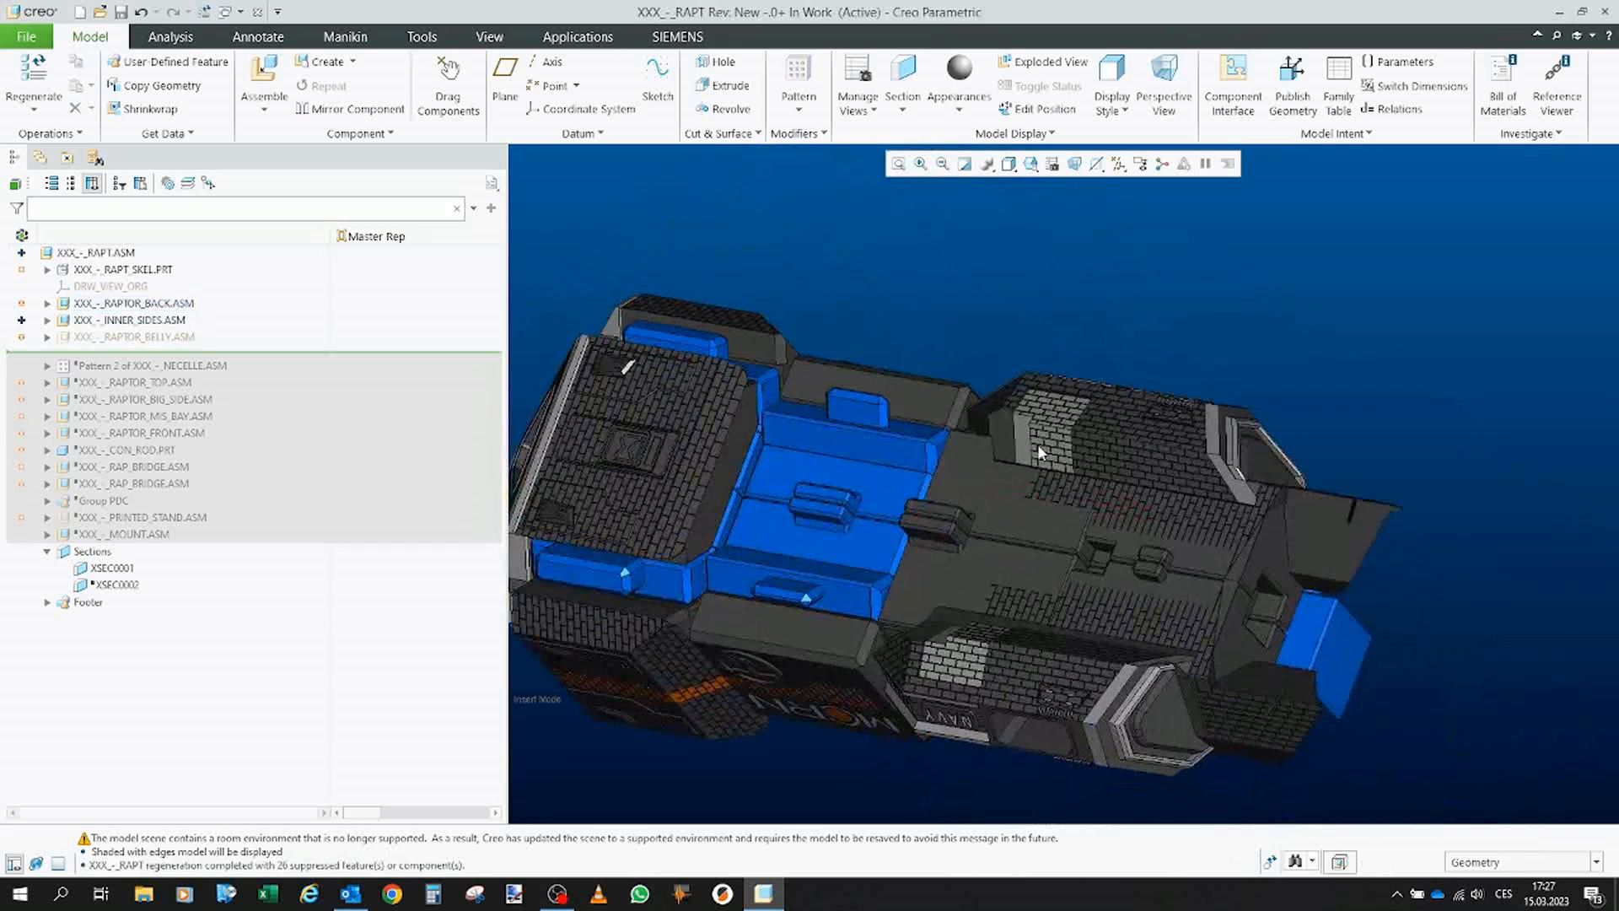
click(118, 336)
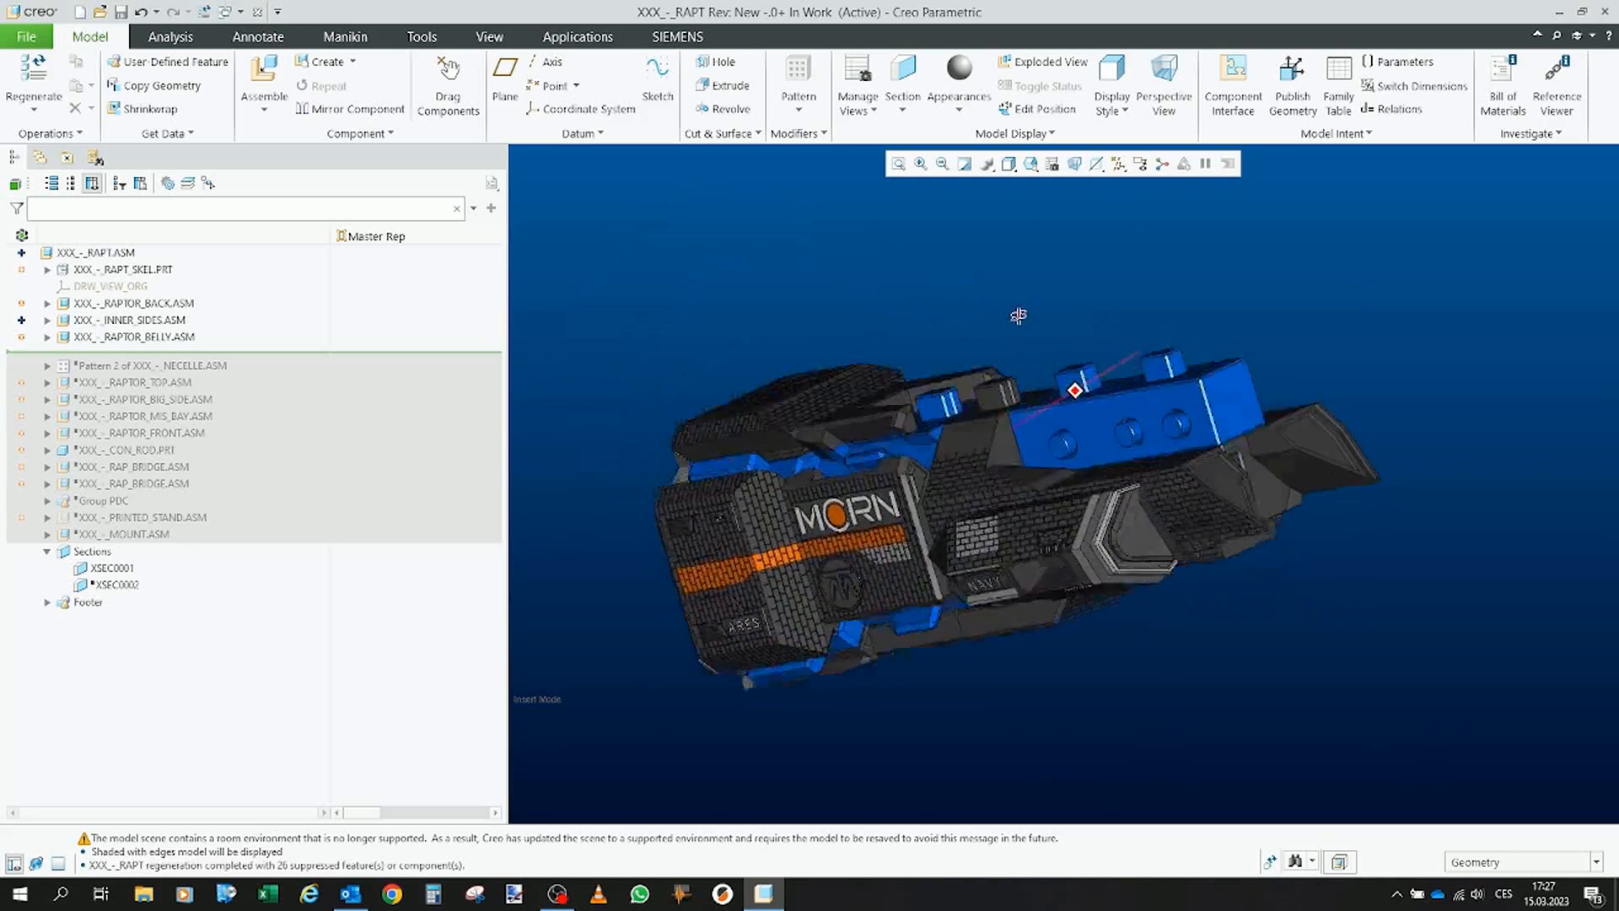
drag(1017, 315, 885, 339)
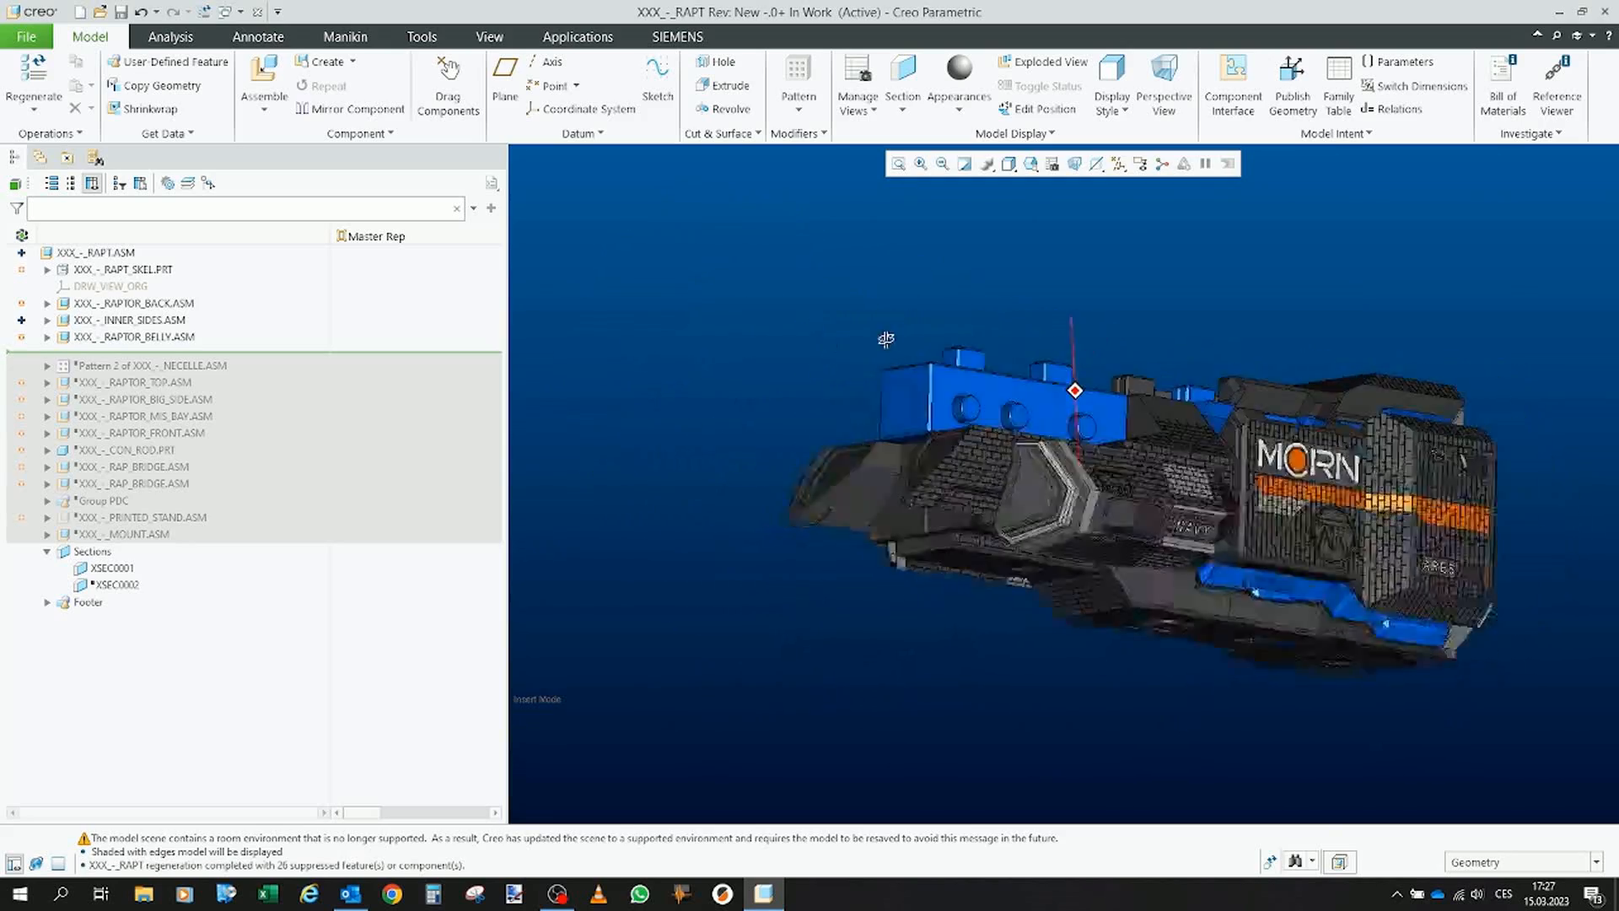
drag(885, 339, 1064, 334)
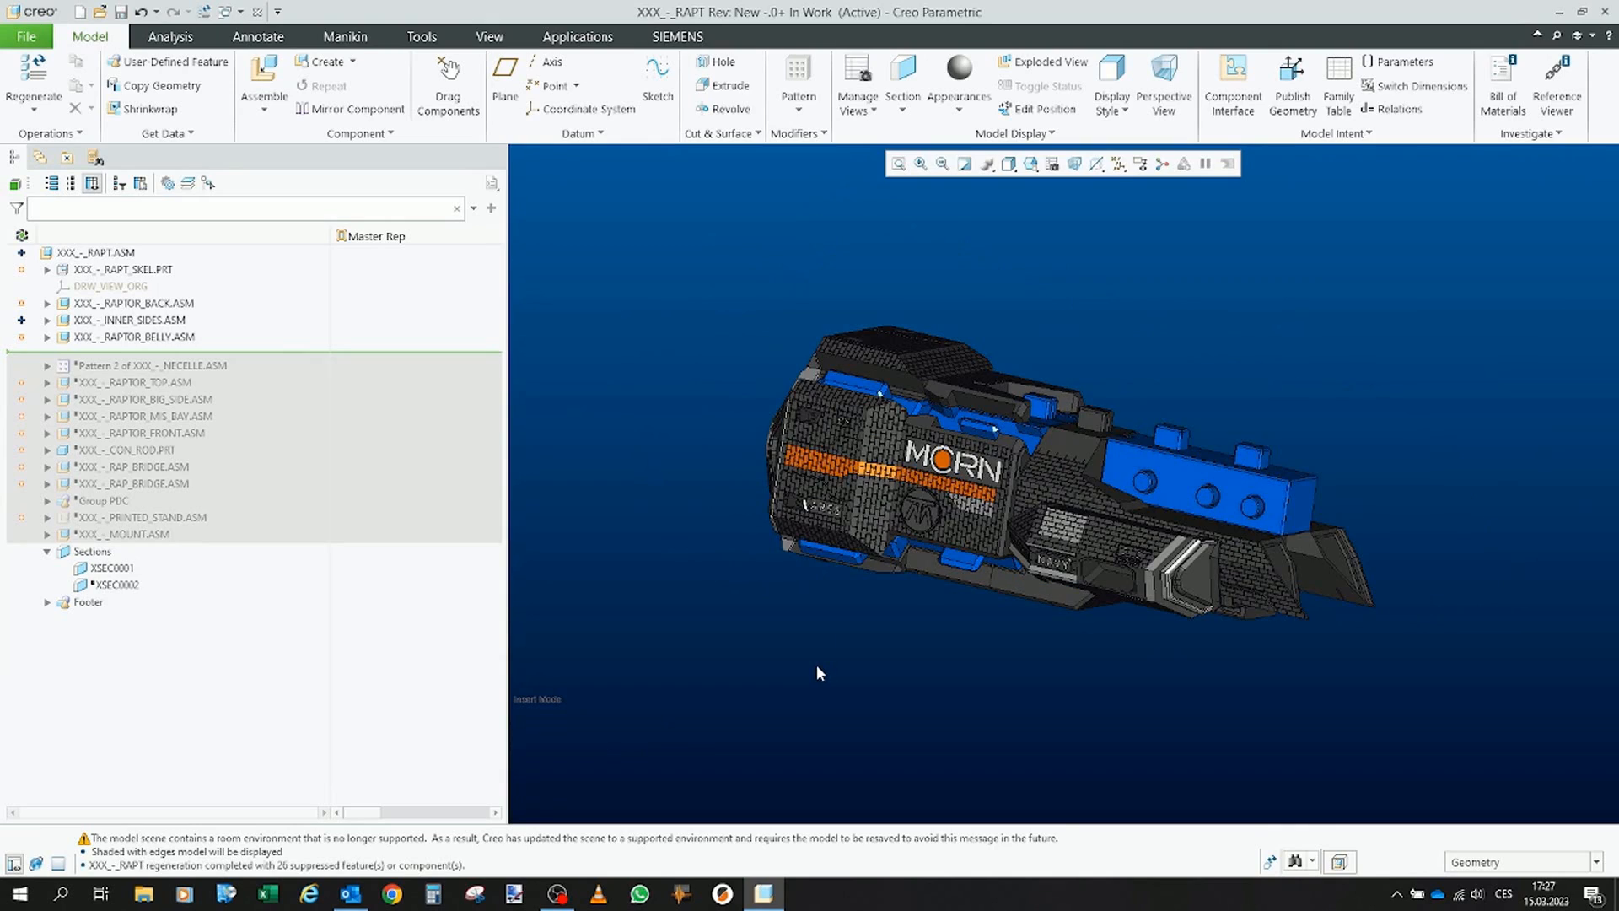
mouse_move(813, 653)
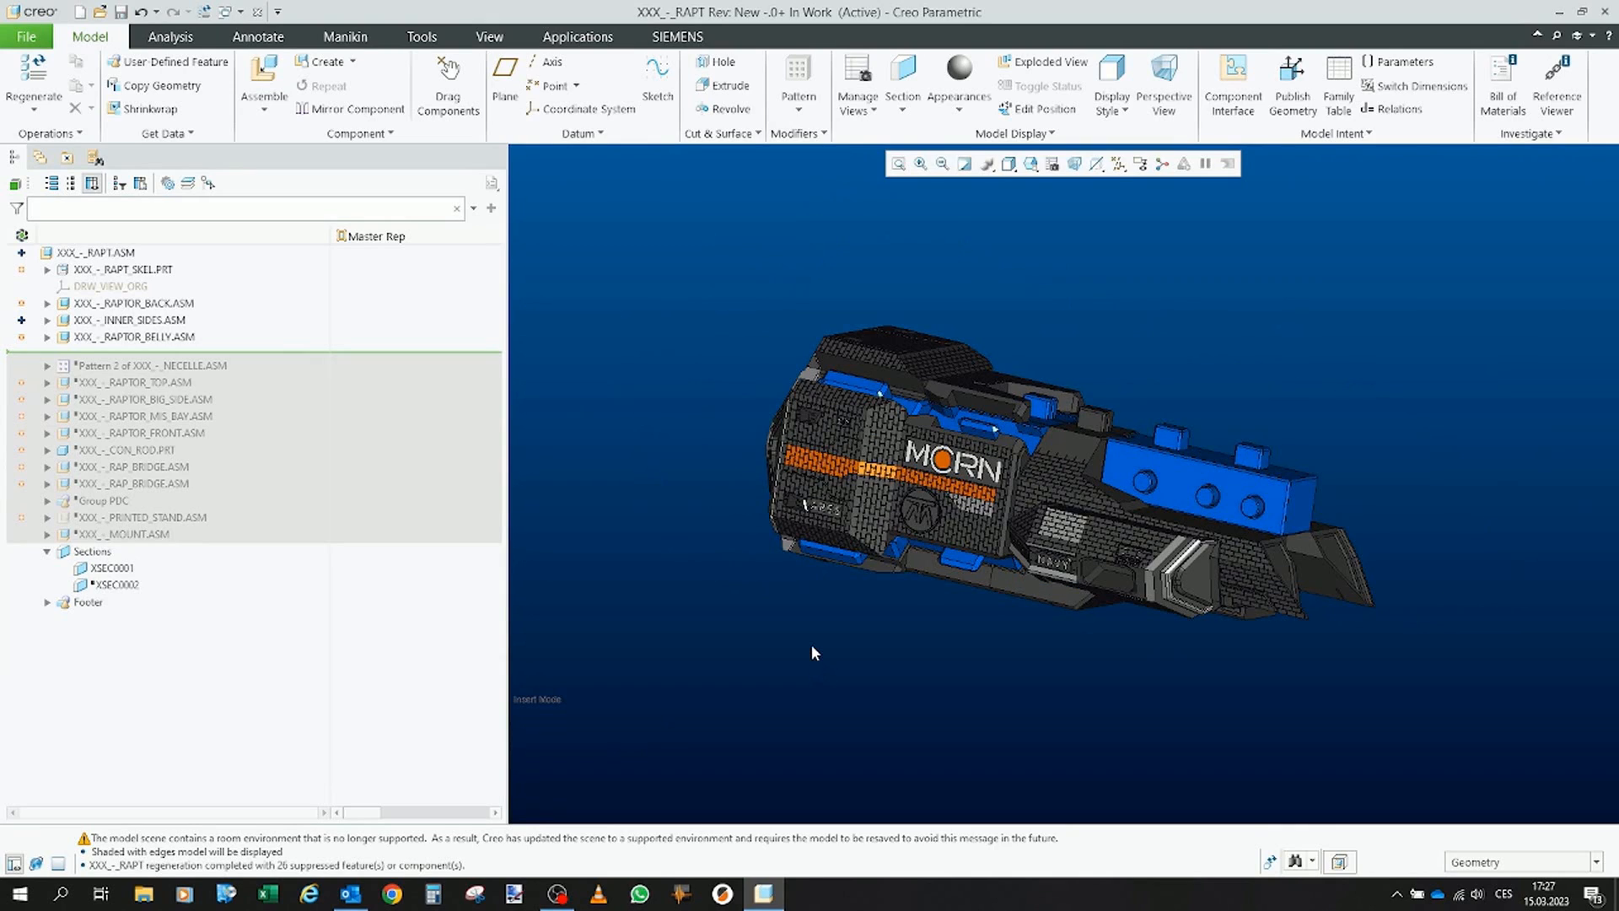